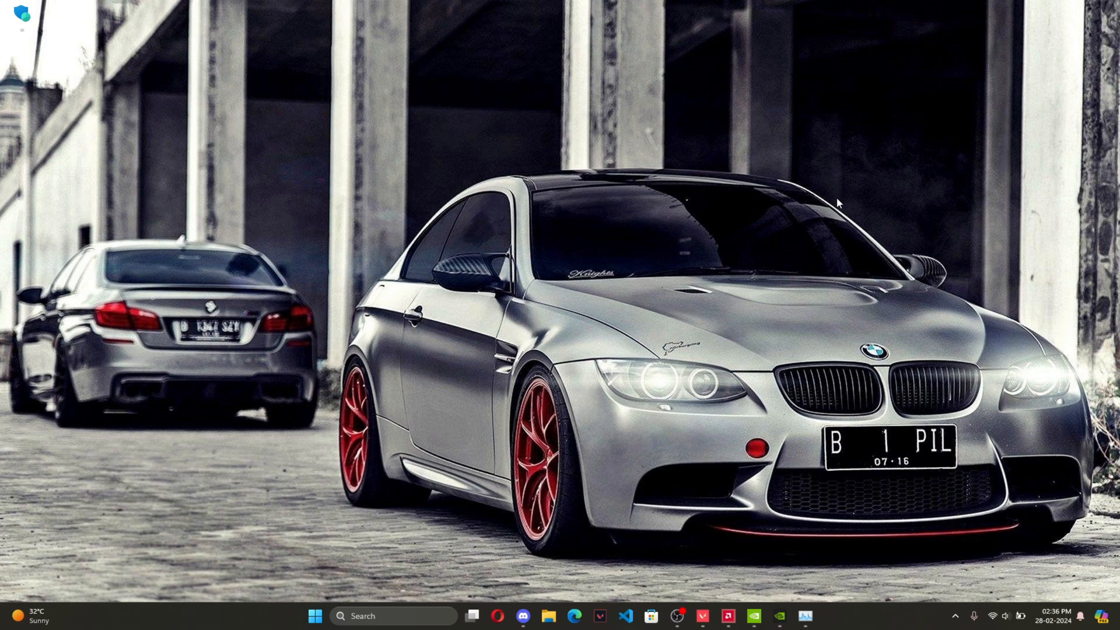
{"action": "mouse_move", "coordinate": [677, 257]}
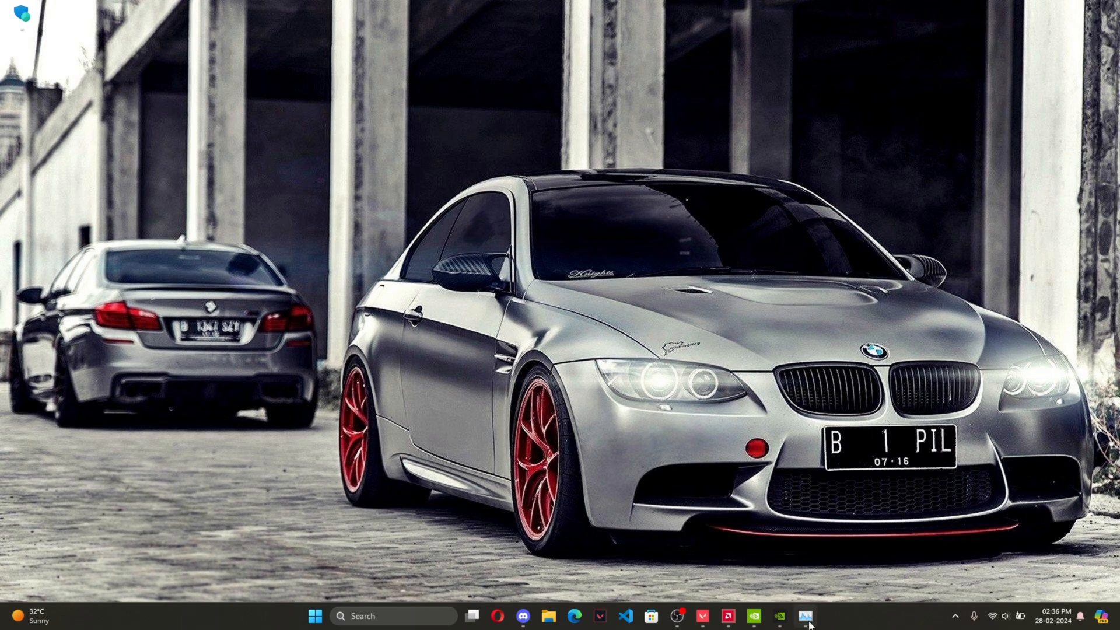
Step: Open Task Manager's performance view showing 10.2 GB of 16 GB memory in use
{"action": "left_click", "coordinate": [803, 615]}
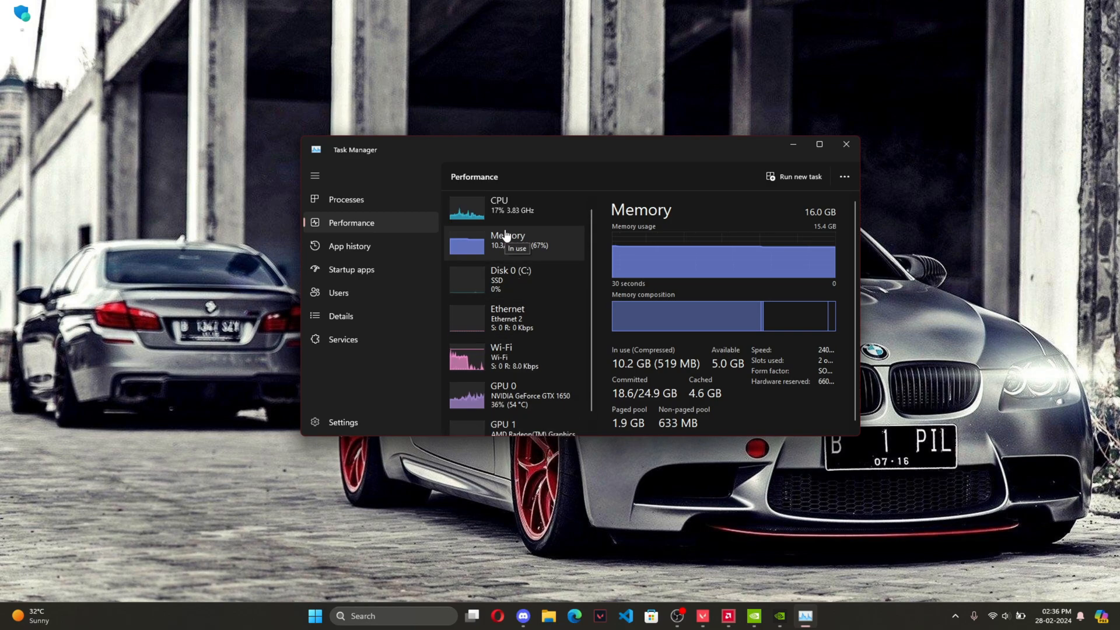
Step: Review CPU and GPU 0 usage, then bring up NVIDIA Control Panel's Manage 3D Settings
{"action": "left_click", "coordinate": [499, 205]}
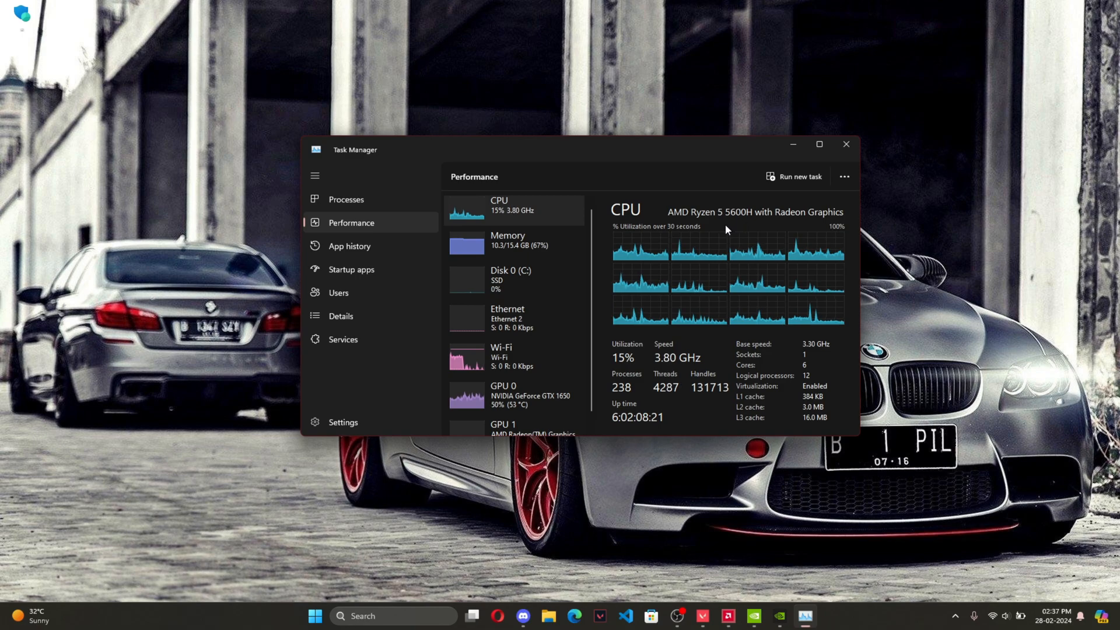
{"action": "left_click", "coordinate": [532, 419]}
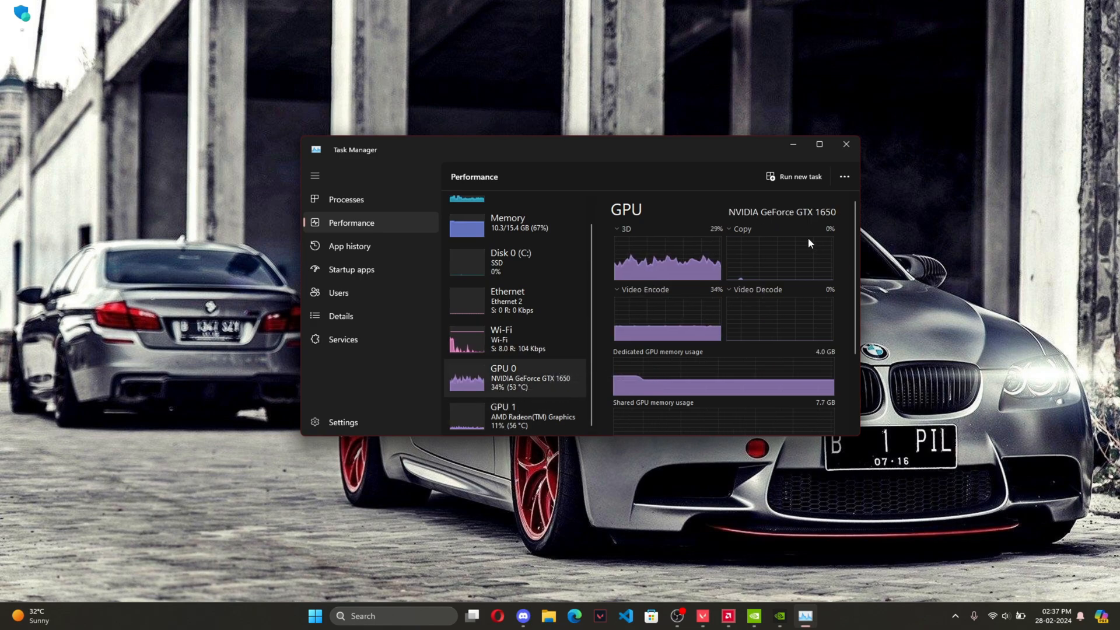
{"action": "left_click", "coordinate": [846, 143]}
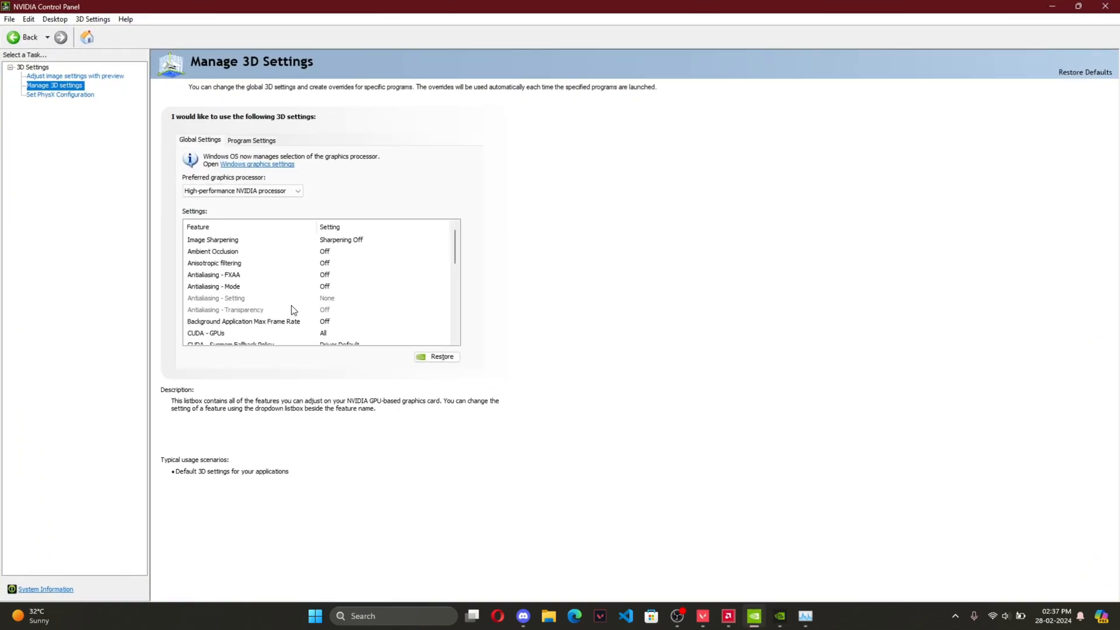
Step: Check GeForce Experience's VALORANT page showing the game not optimized, then close it
{"action": "left_click", "coordinate": [74, 76]}
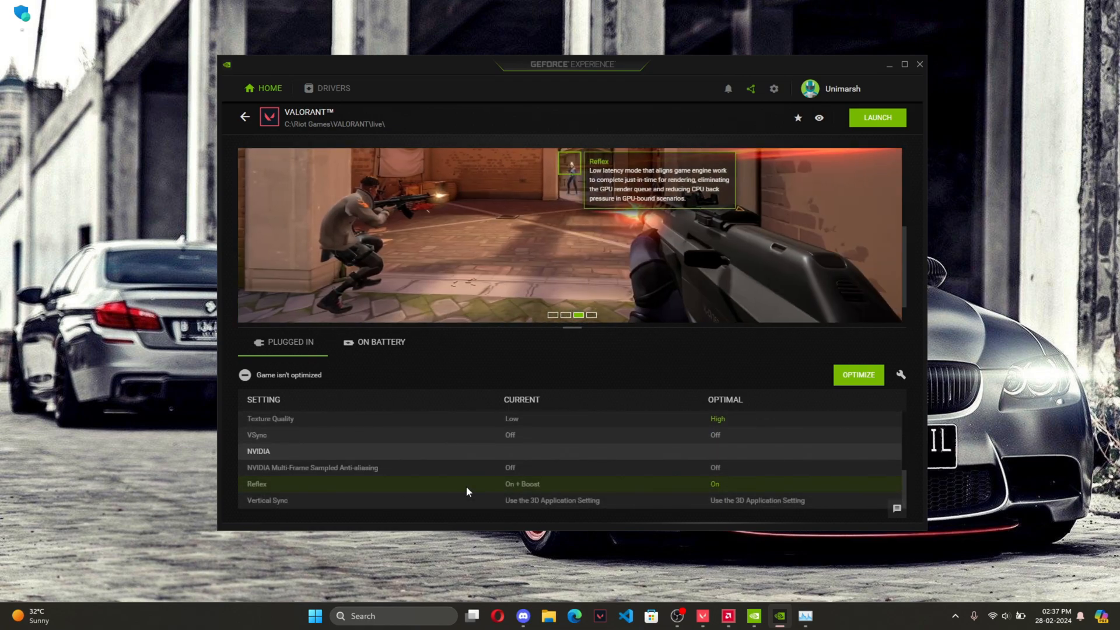
{"action": "left_click", "coordinate": [889, 64]}
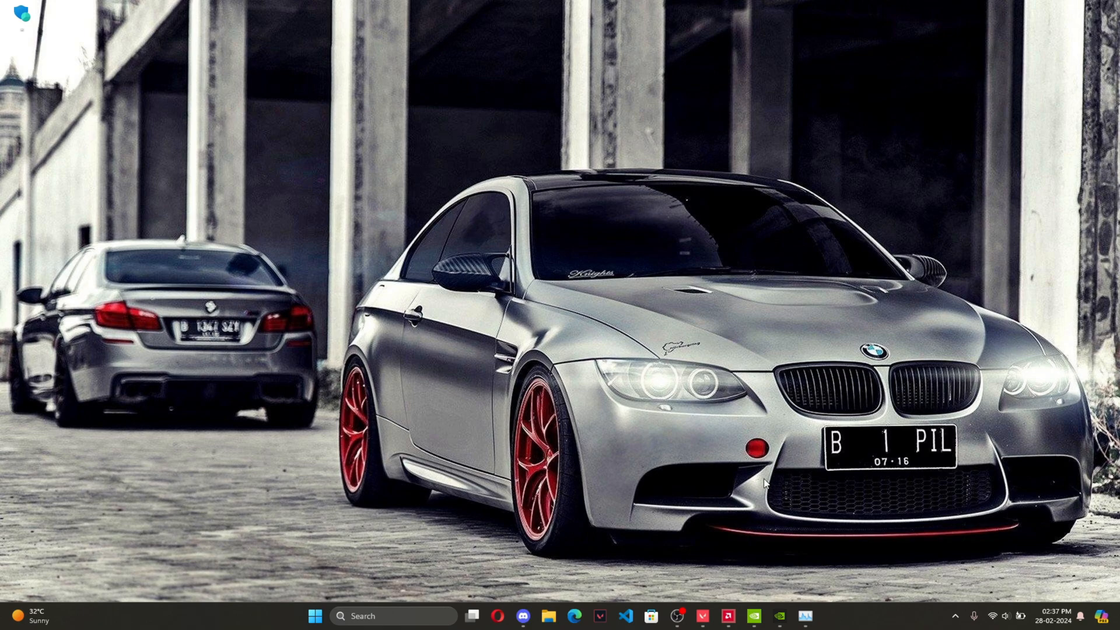
{"action": "mouse_move", "coordinate": [716, 447]}
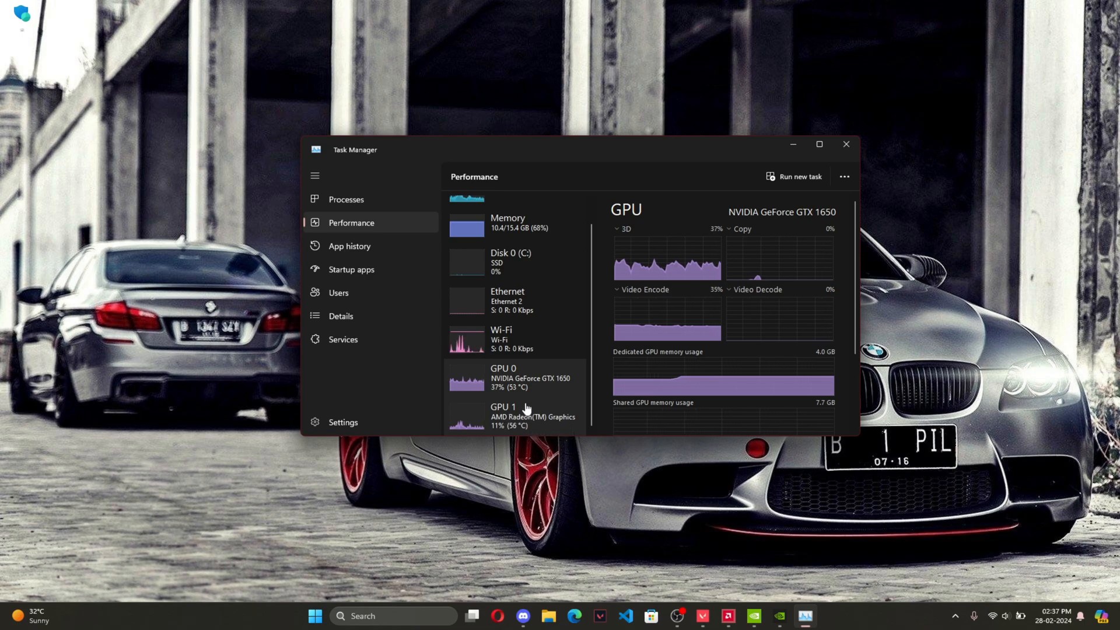
{"action": "mouse_move", "coordinate": [529, 421]}
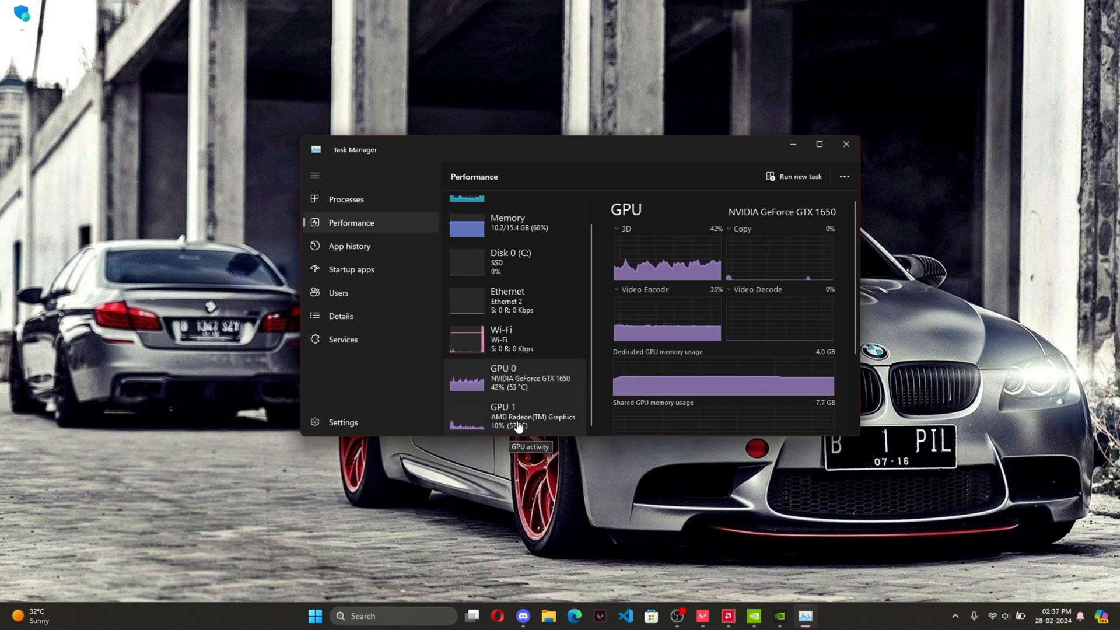
{"action": "mouse_move", "coordinate": [793, 152]}
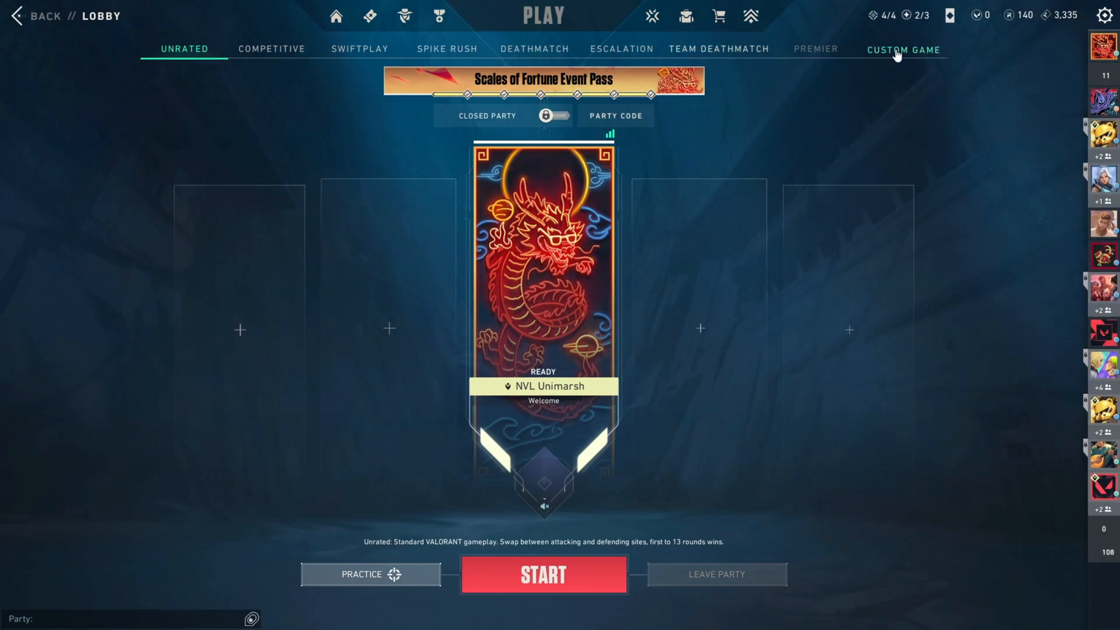
Step: View the Custom Game screen and launch a practice session in The Range
{"action": "left_click", "coordinate": [902, 49]}
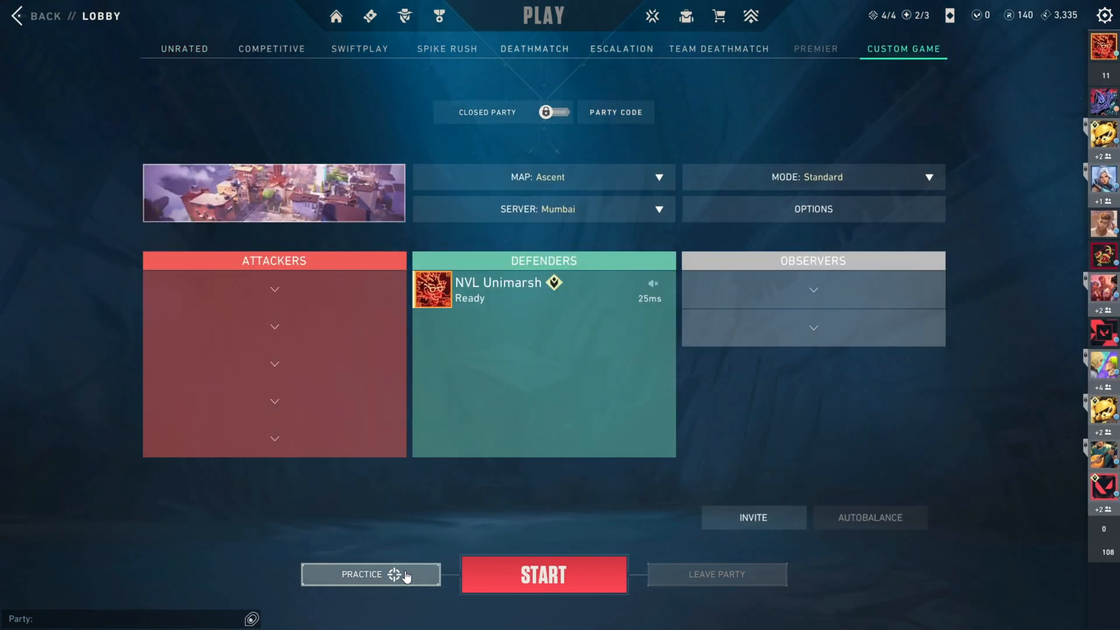
{"action": "left_click", "coordinate": [543, 574]}
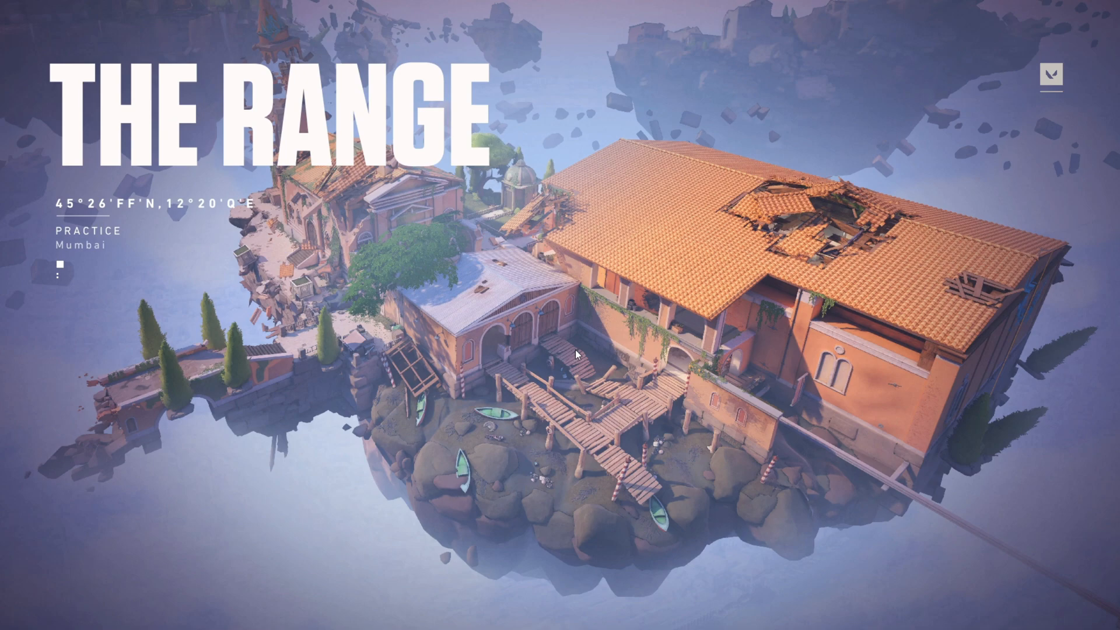
{"action": "mouse_move", "coordinate": [629, 298]}
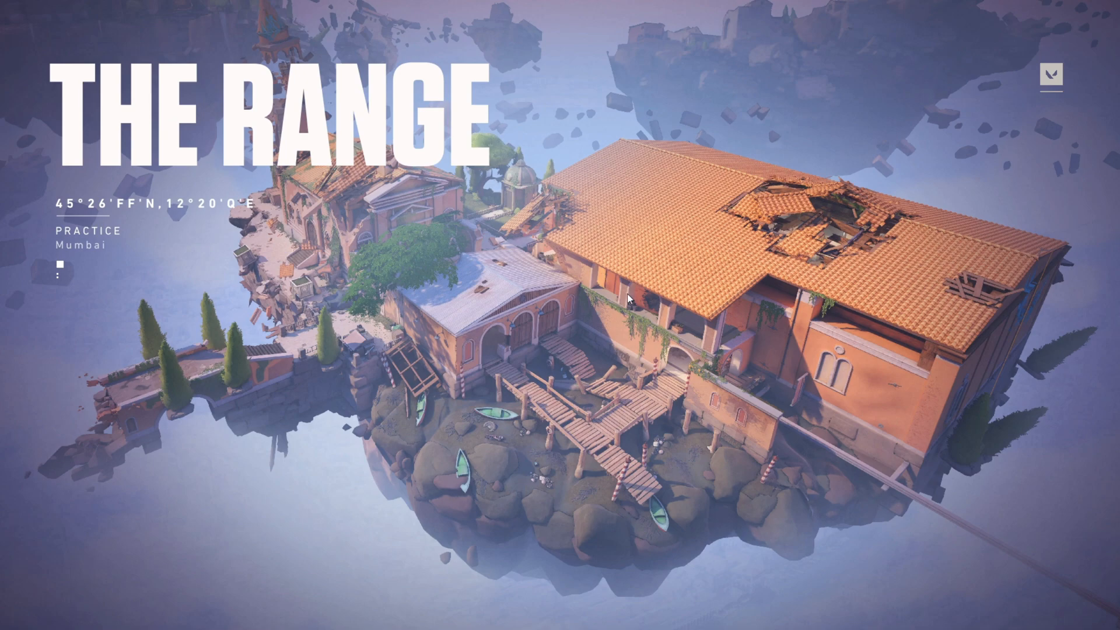
{"action": "mouse_move", "coordinate": [561, 320]}
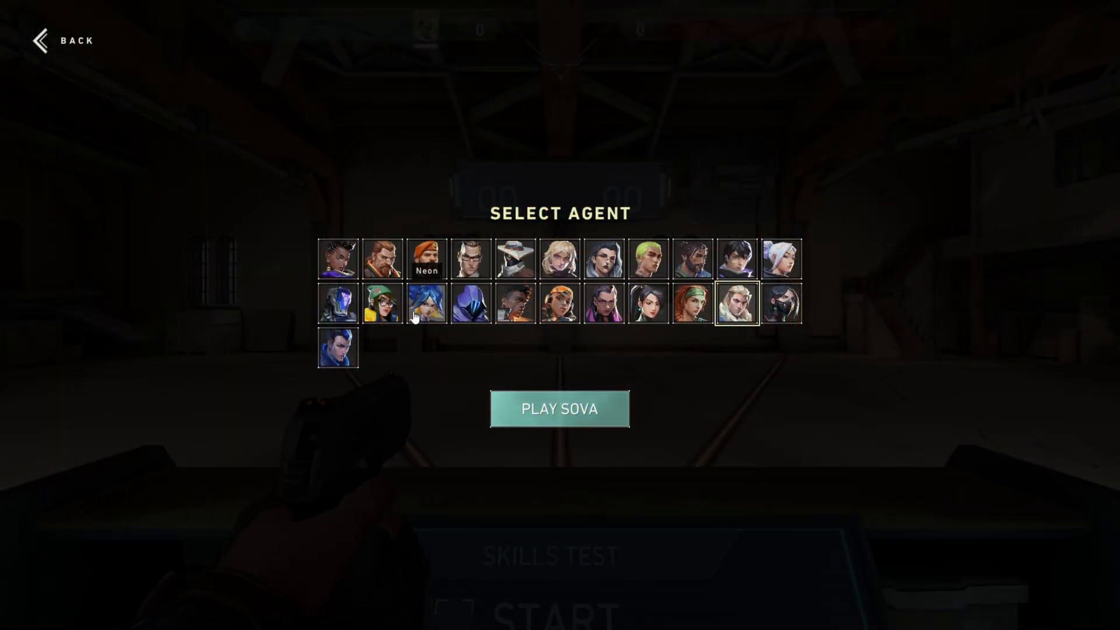
Step: Select Chamber and start playing The Range as Chamber
{"action": "left_click", "coordinate": [470, 259]}
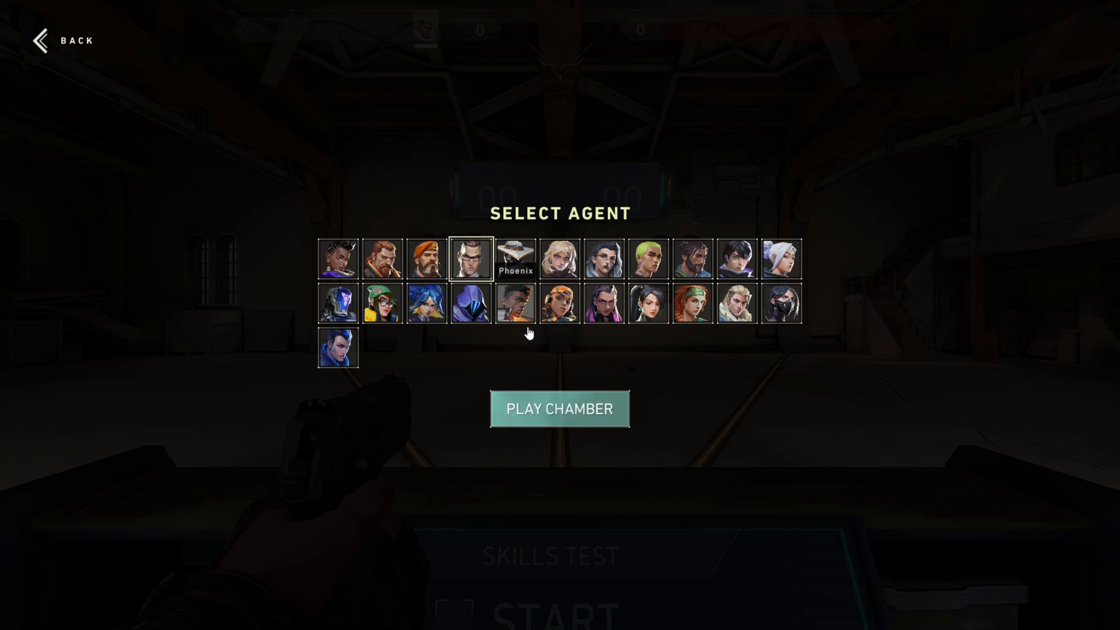
{"action": "left_click", "coordinate": [559, 409]}
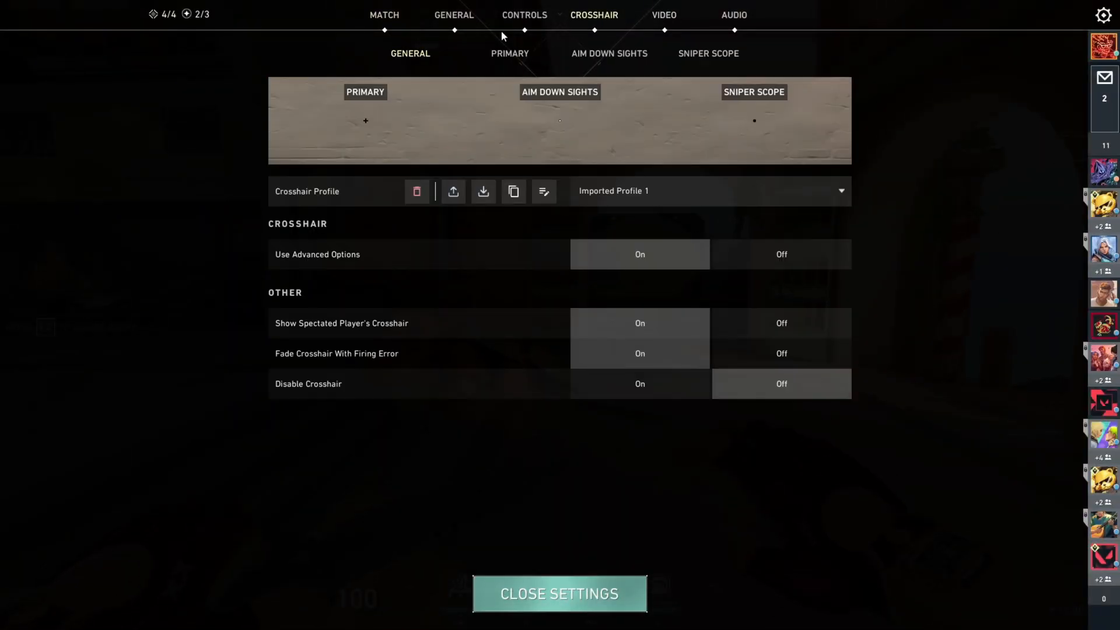
Step: Review the video graphics quality settings with anisotropic filtering at 8x, then quit Valorant
{"action": "left_click", "coordinate": [664, 14]}
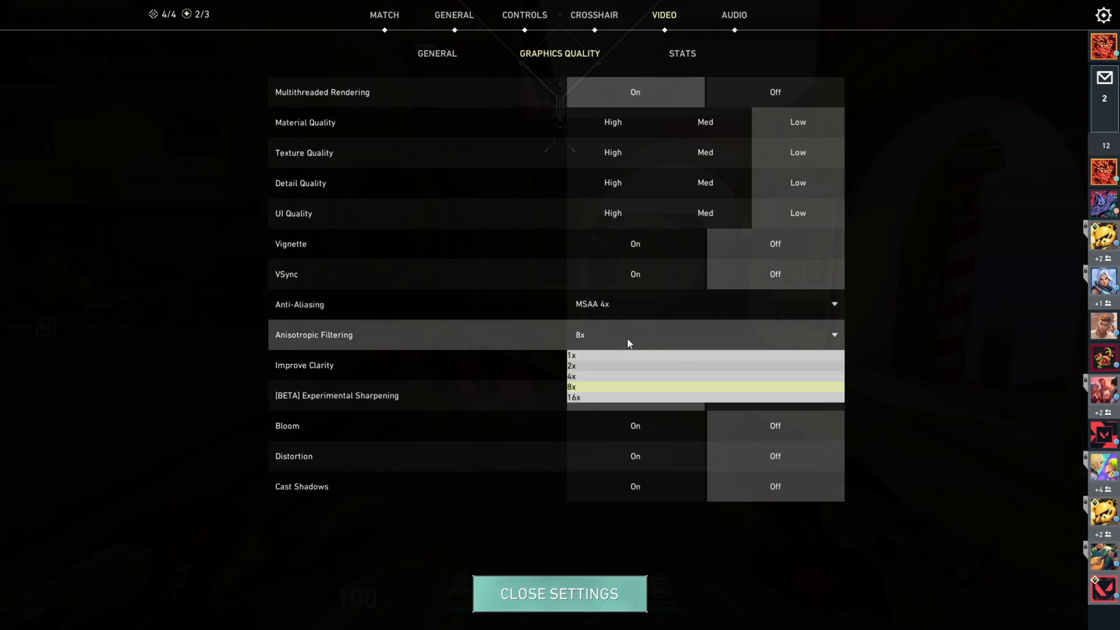
{"action": "left_click", "coordinate": [569, 387]}
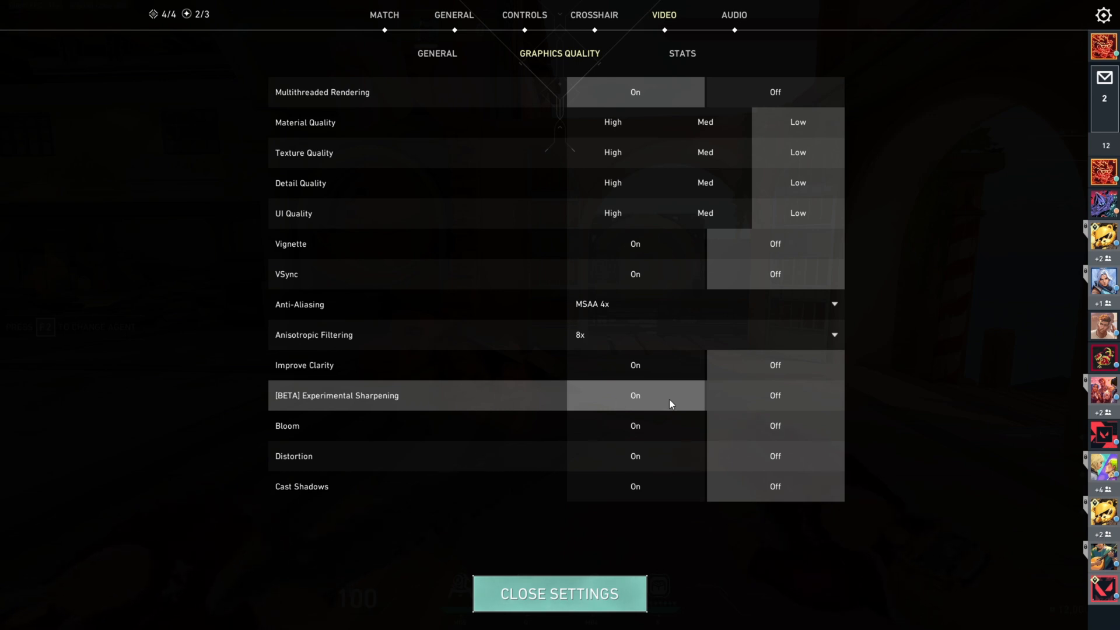
{"action": "left_click", "coordinate": [559, 594]}
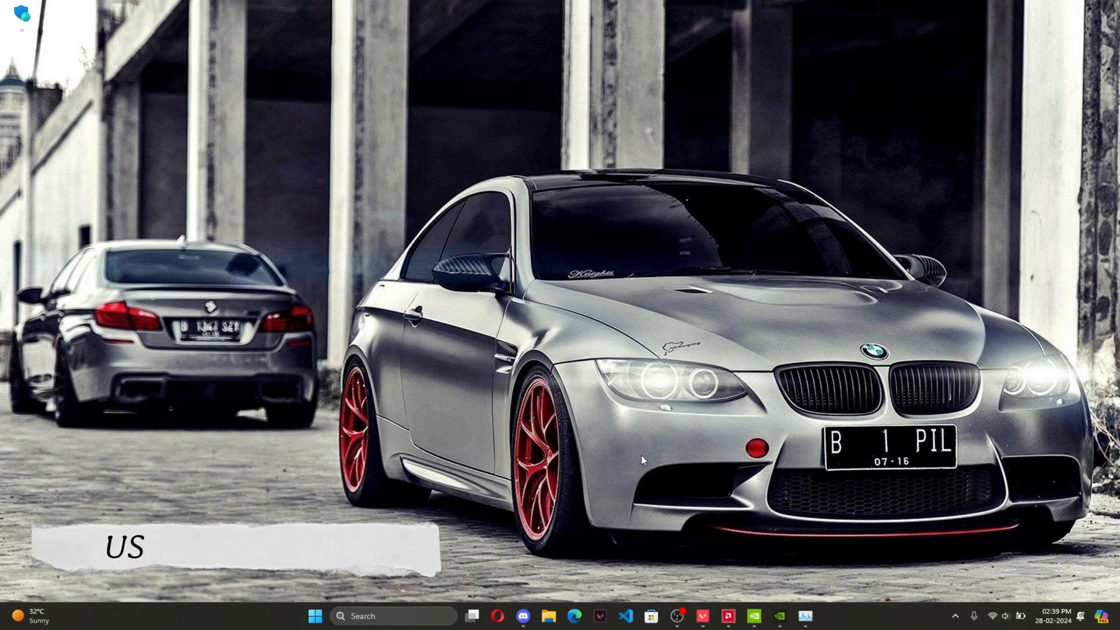
Step: Expand the desktop context menu to list the AMD Software and NVIDIA Control Panel entries
{"action": "right_click", "coordinate": [643, 458]}
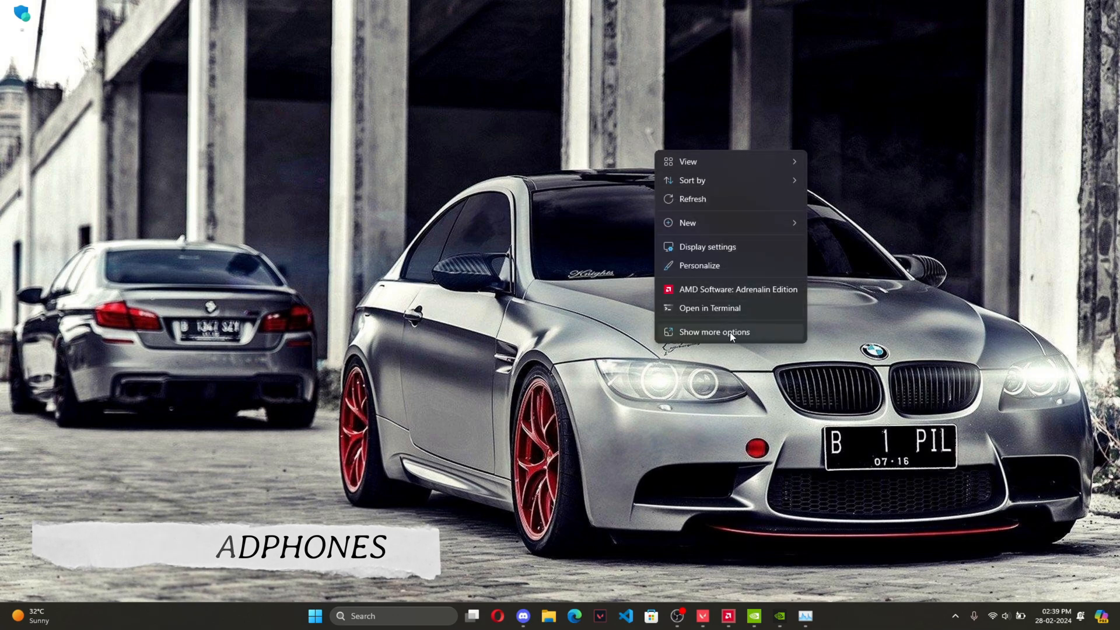
{"action": "left_click", "coordinate": [711, 331]}
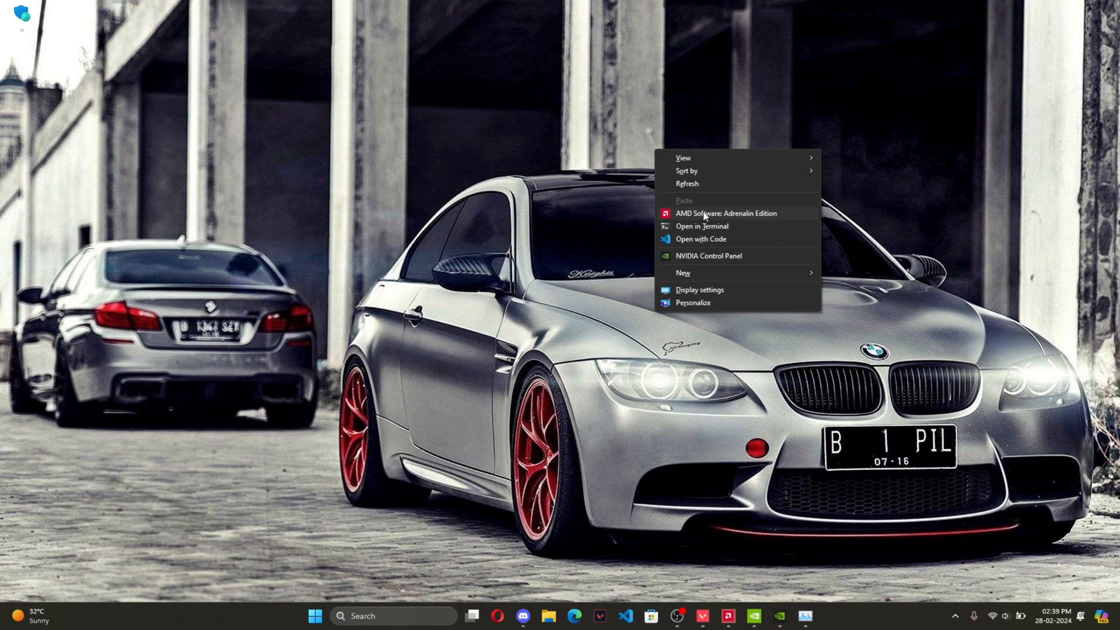
{"action": "mouse_move", "coordinate": [709, 255]}
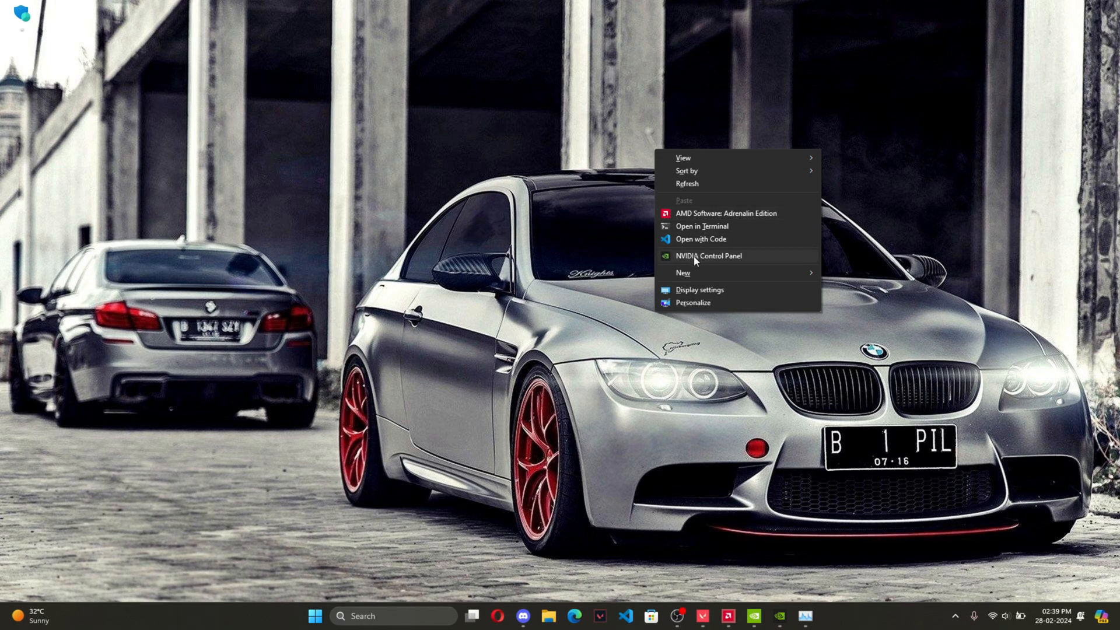
{"action": "mouse_move", "coordinate": [709, 213]}
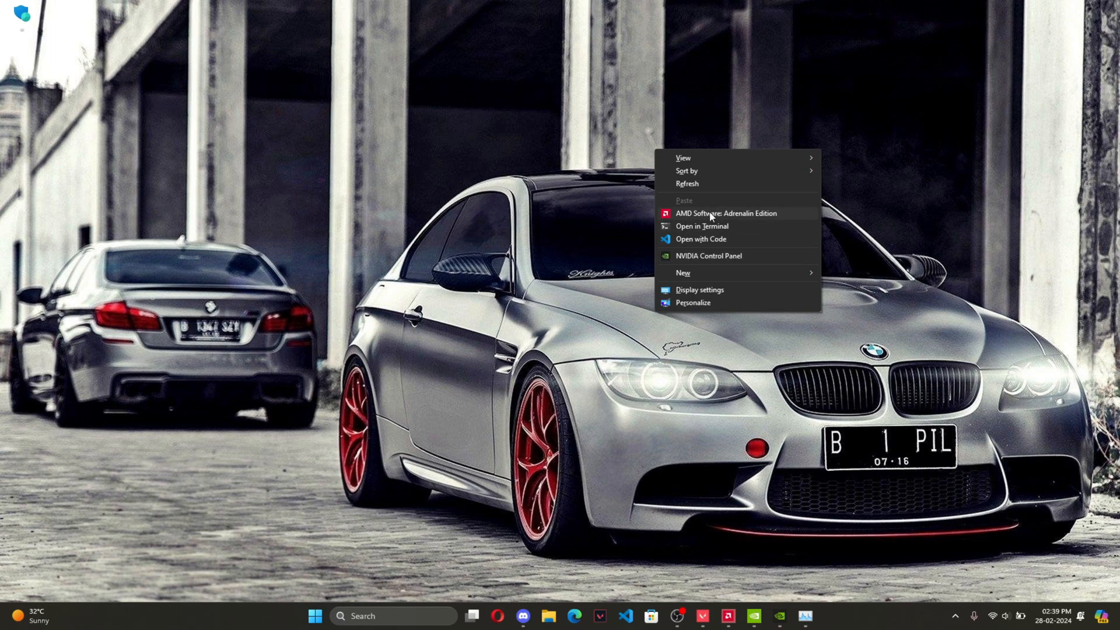
{"action": "mouse_move", "coordinate": [702, 226]}
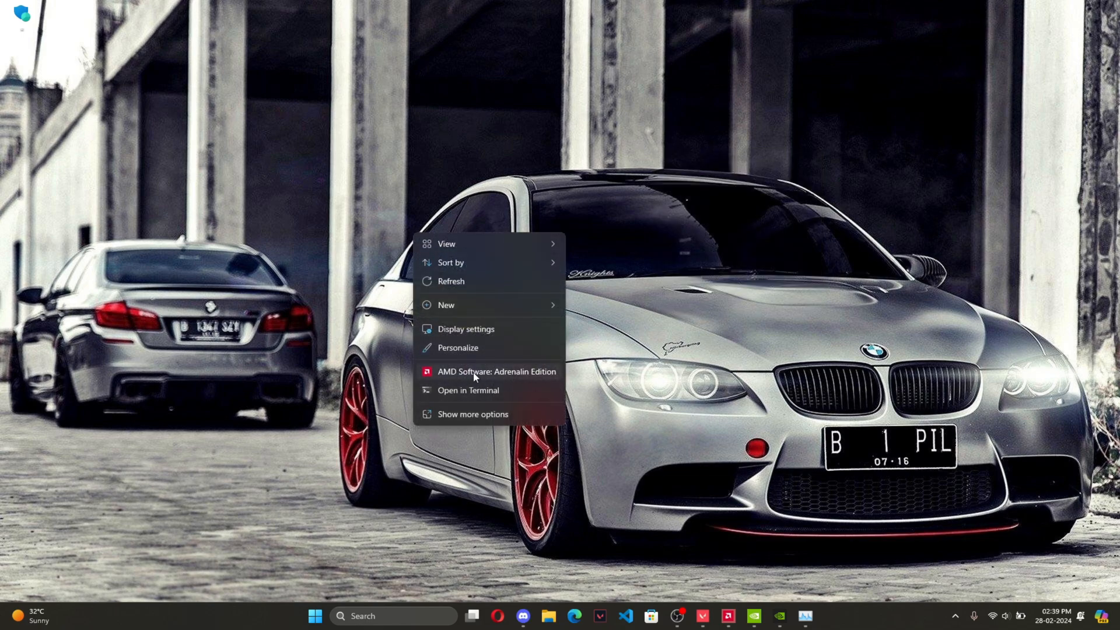
{"action": "mouse_move", "coordinate": [500, 376]}
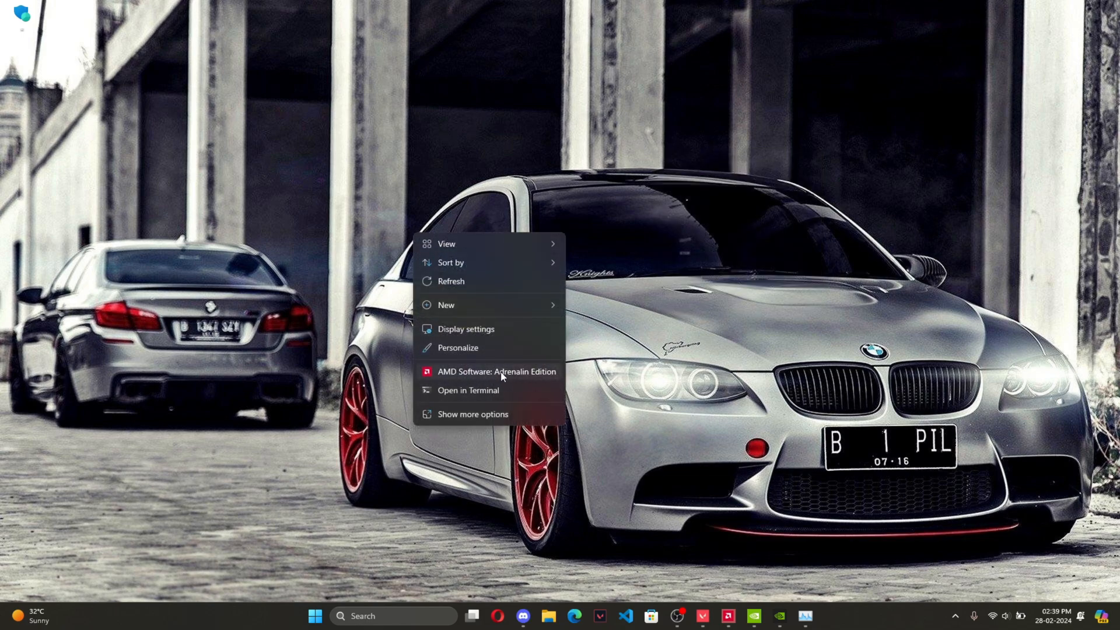
Step: Search the Start menu for 'amd Software' and launch AMD Software: Adrenalin Edition
{"action": "left_click", "coordinate": [314, 616]}
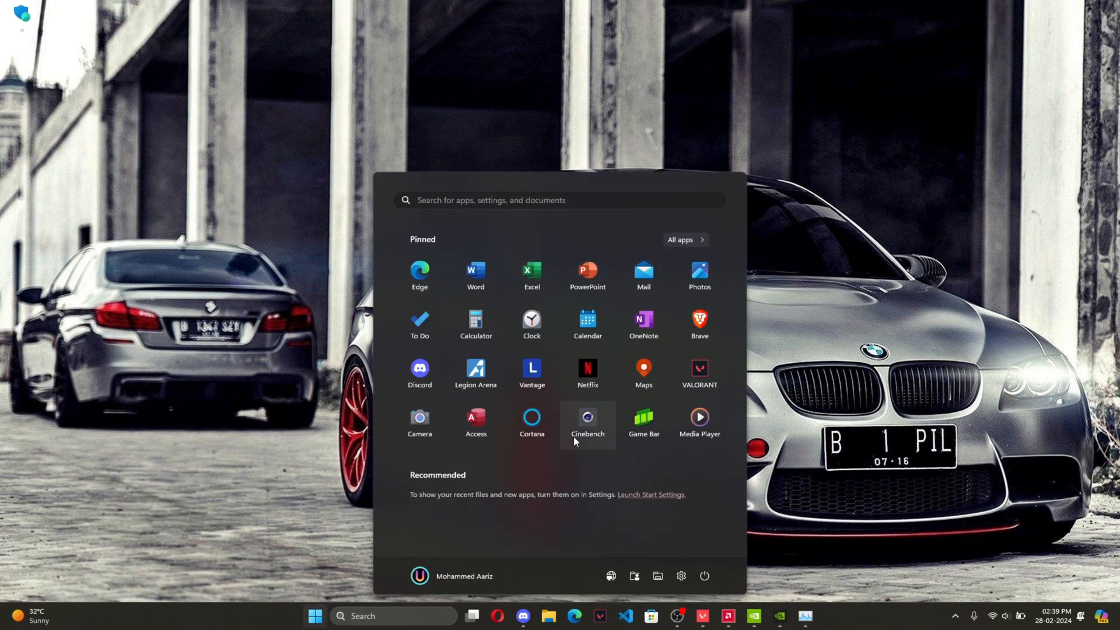
{"action": "type", "text": "amd Software"}
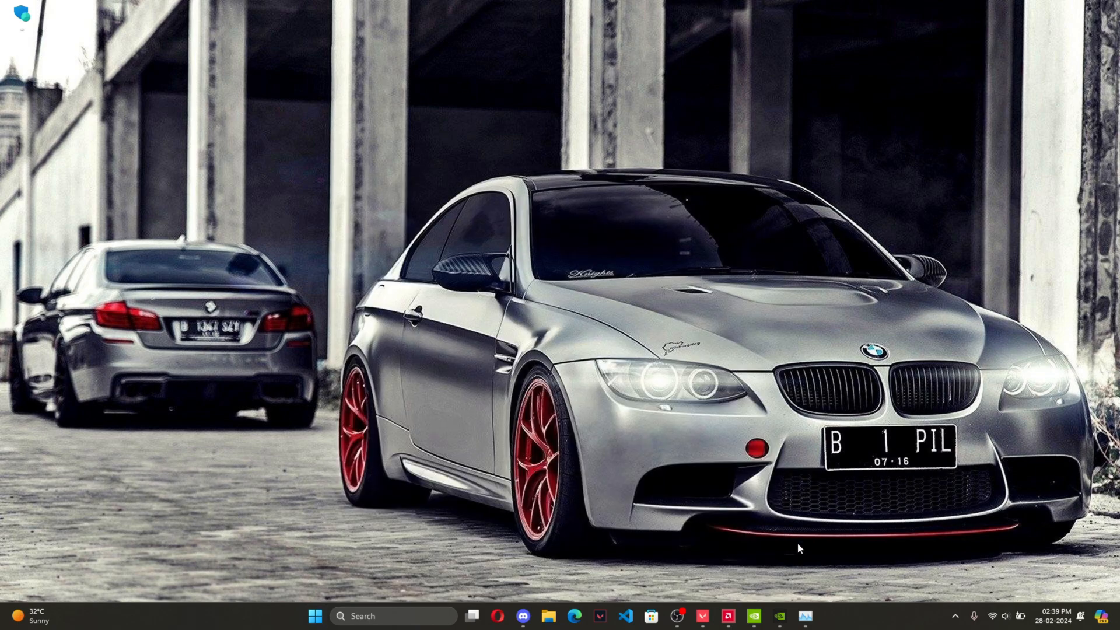
{"action": "left_click", "coordinate": [727, 616]}
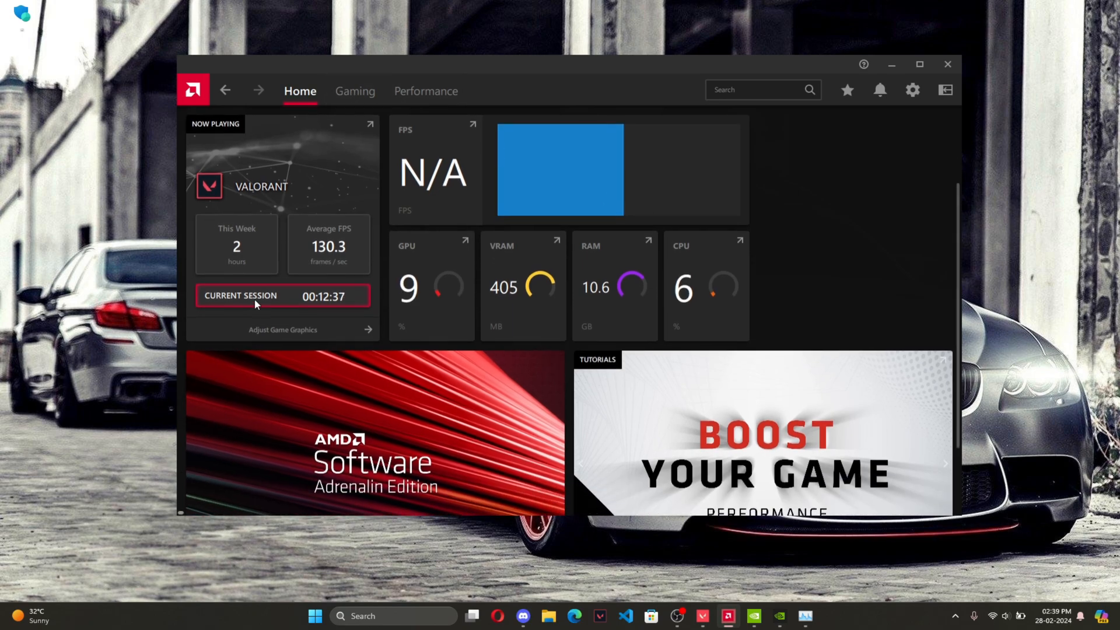
Step: Scroll the Home dashboard, open the settings page, and switch to the Gaming section
{"action": "scroll", "scroll_direction": "down", "scroll_amount": 3}
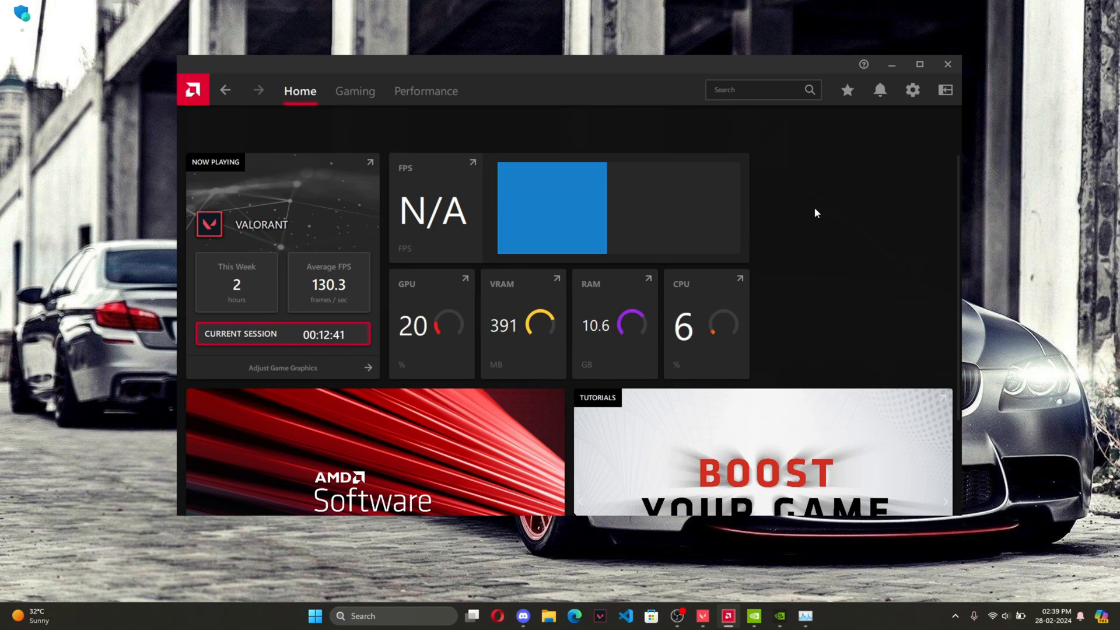
{"action": "left_click", "coordinate": [912, 90]}
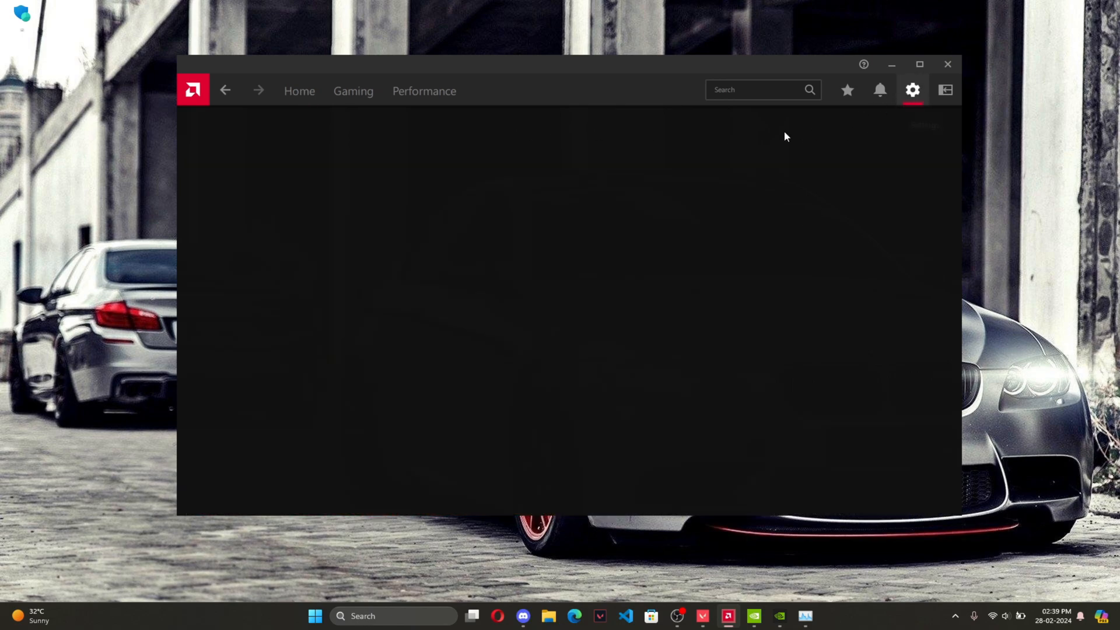
{"action": "left_click", "coordinate": [353, 92]}
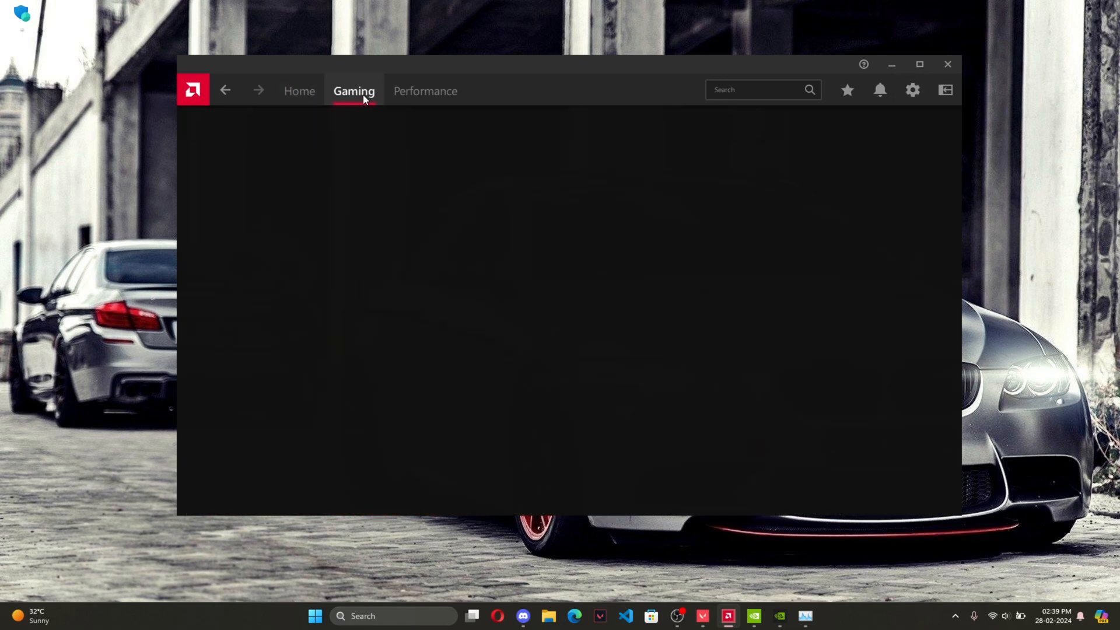
Step: Open the VALORANT profile and scroll to its Anti-Lag, boost and FreeSync display settings
{"action": "left_click", "coordinate": [354, 91]}
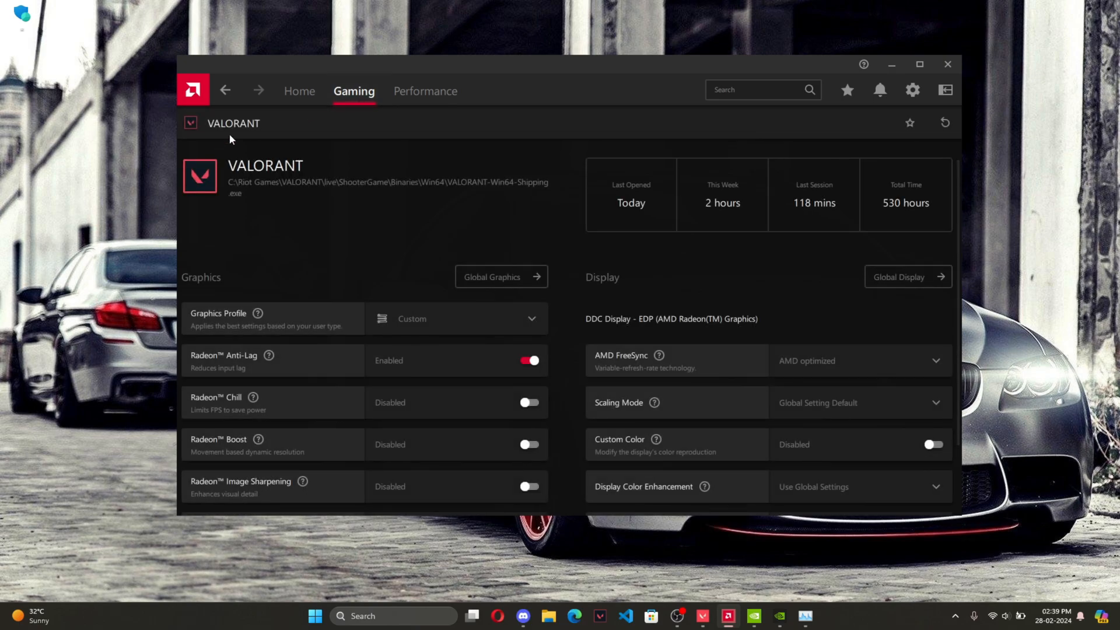
{"action": "scroll", "scroll_direction": "down", "scroll_amount": 3}
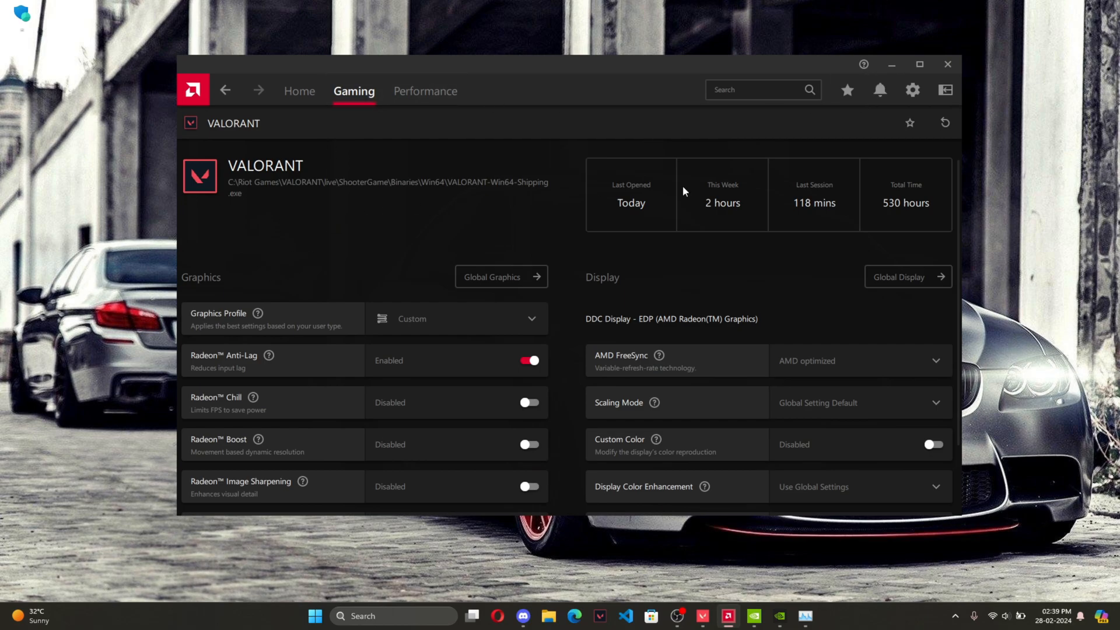
{"action": "mouse_move", "coordinate": [273, 208]}
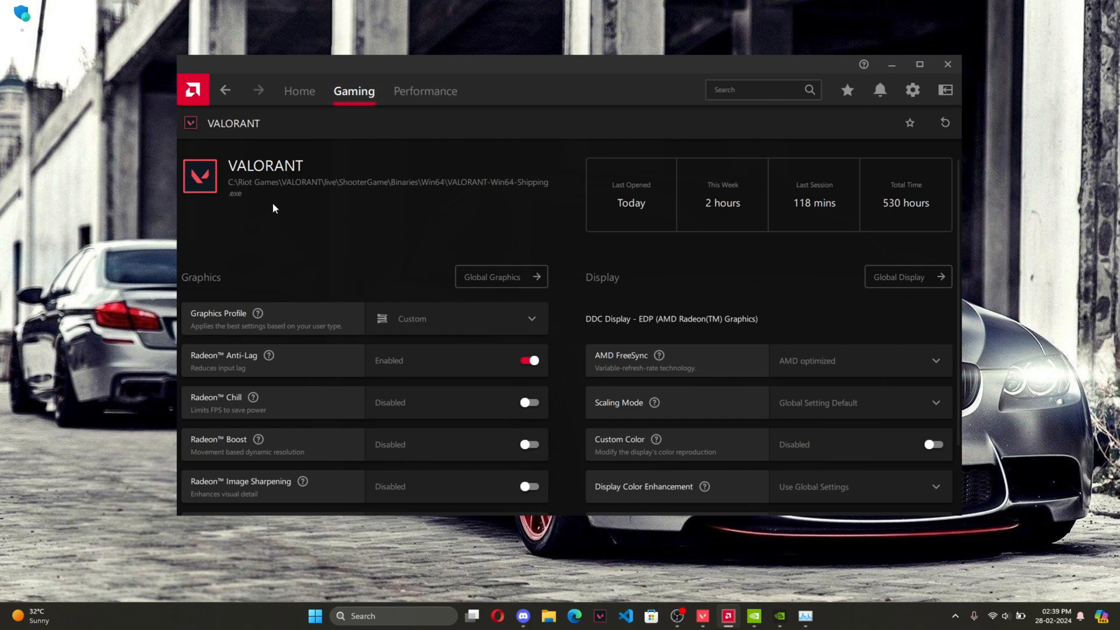
{"action": "mouse_move", "coordinate": [432, 514]}
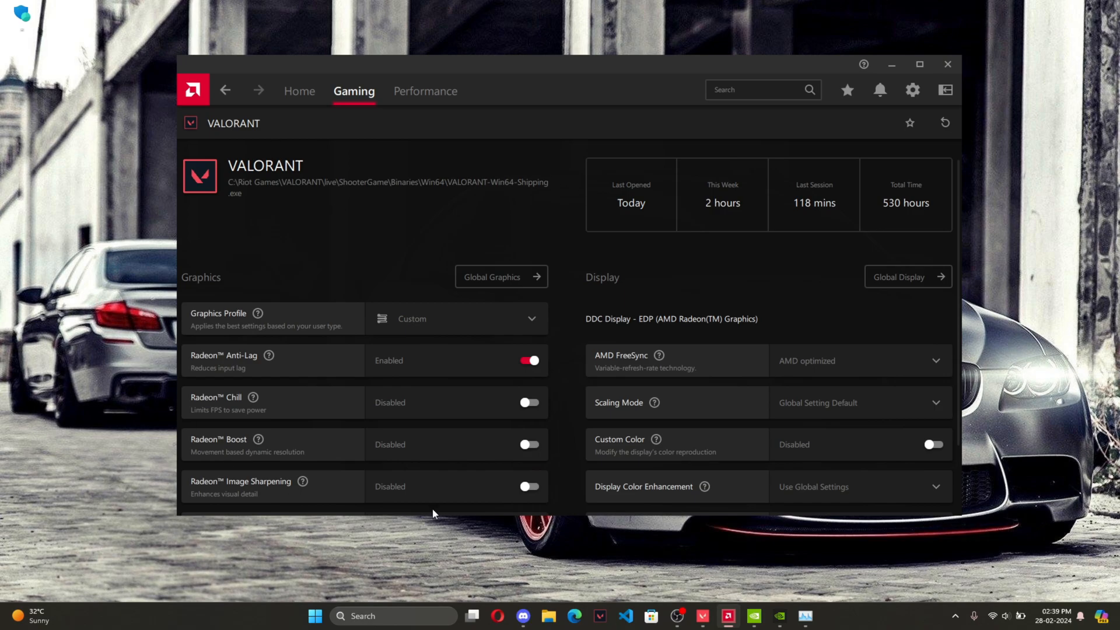
{"action": "scroll", "scroll_direction": "down", "scroll_amount": 3}
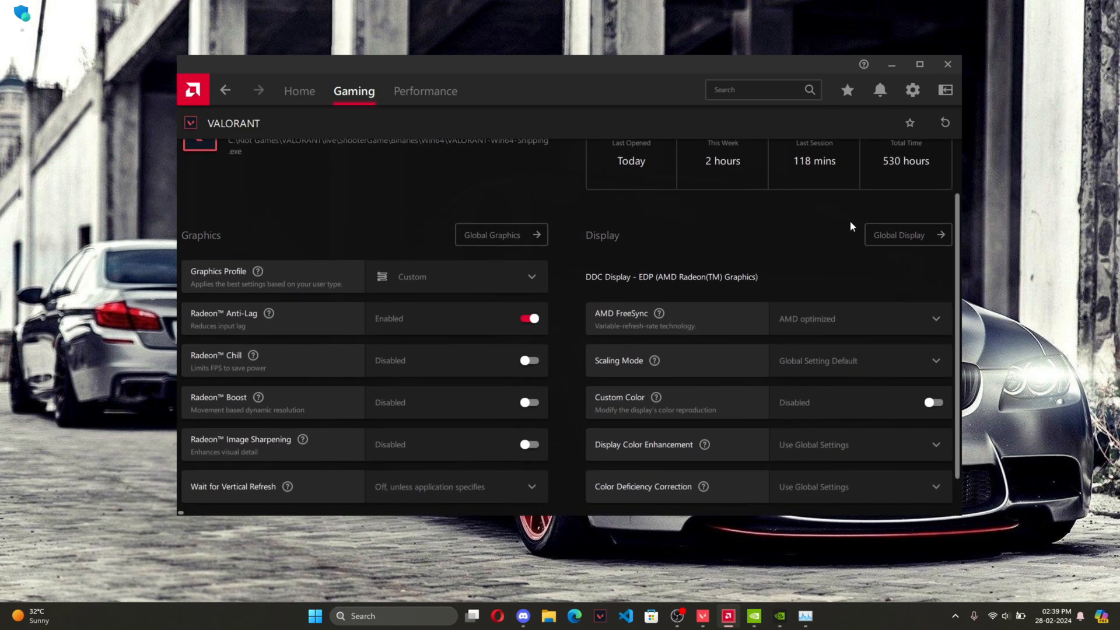
{"action": "scroll", "scroll_direction": "down", "scroll_amount": 3}
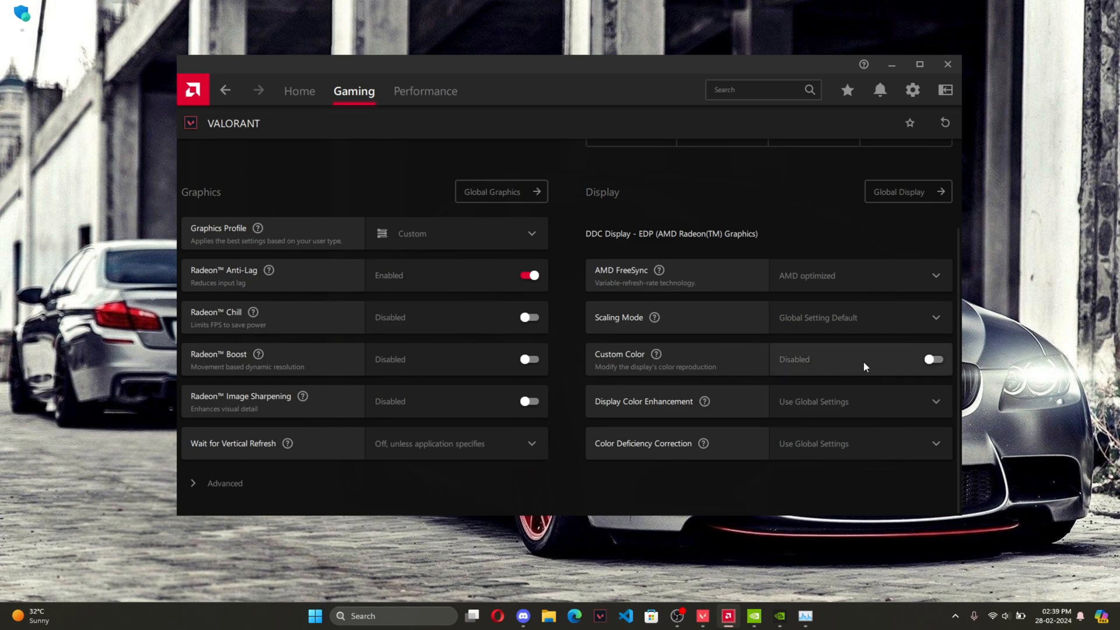
Step: Enable Custom Color, disable Color Temperature Control, set contrast 110 and saturation 160
{"action": "left_click", "coordinate": [931, 359]}
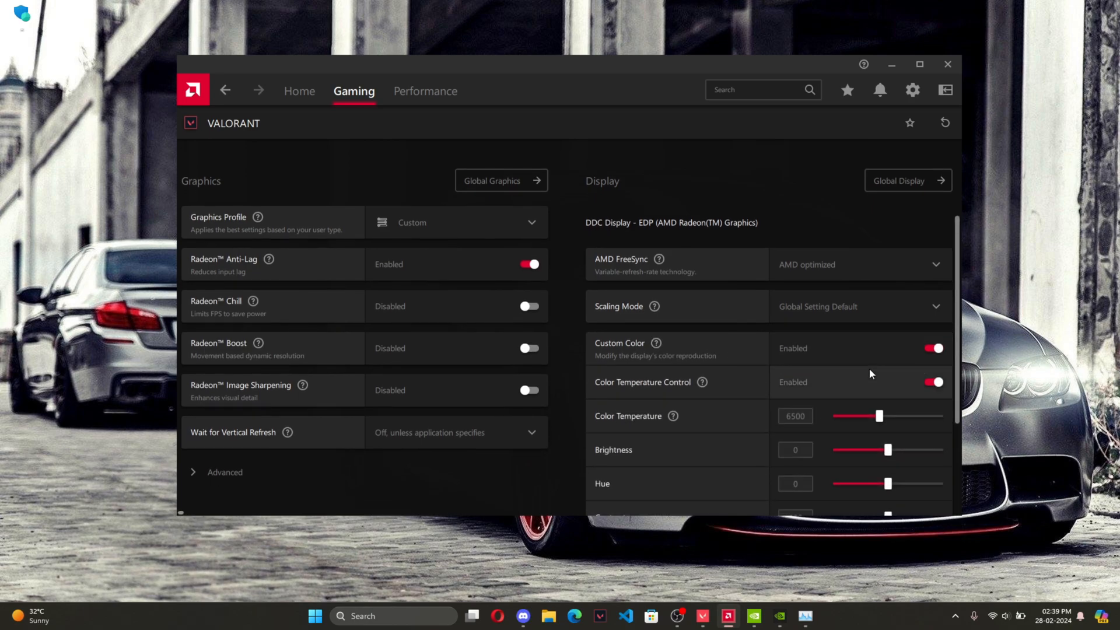
{"action": "left_click", "coordinate": [932, 381]}
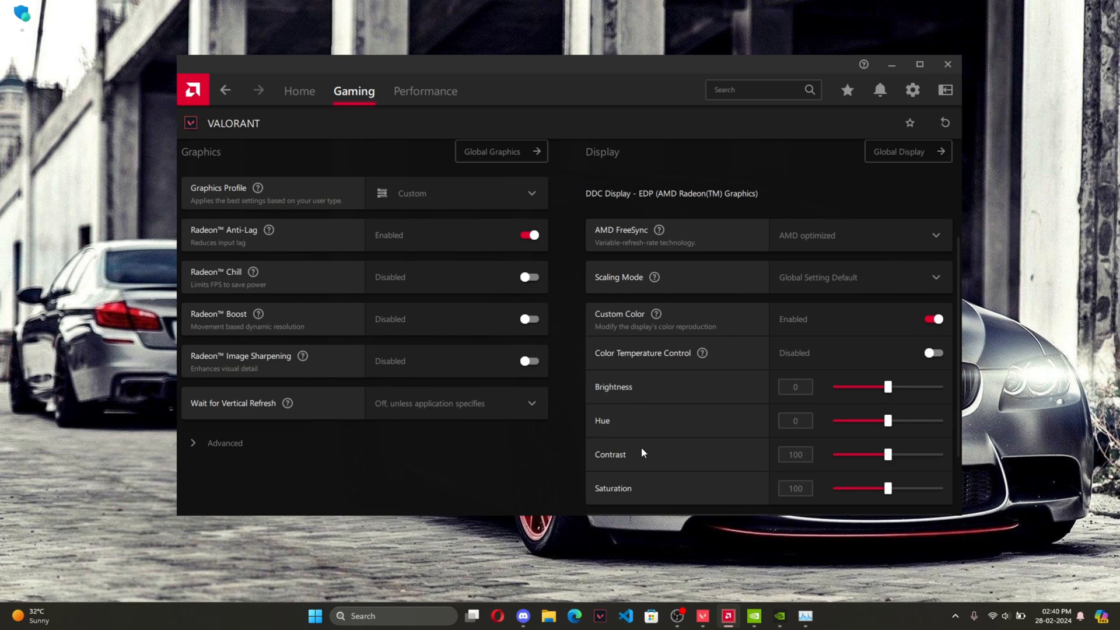
{"action": "left_click", "coordinate": [795, 454]}
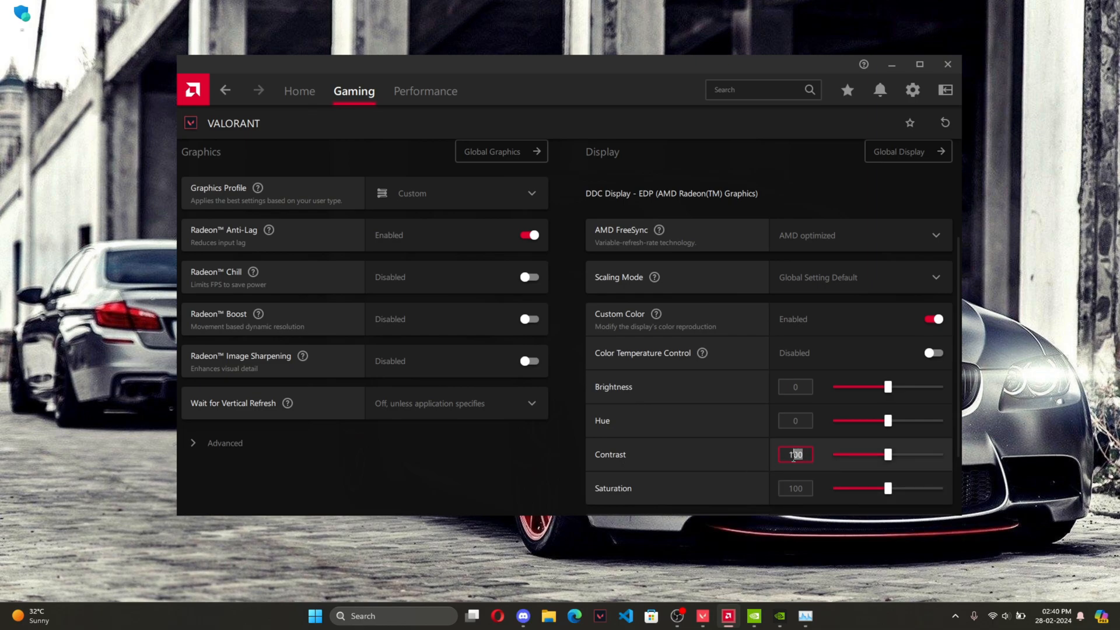
{"action": "type", "text": "110"}
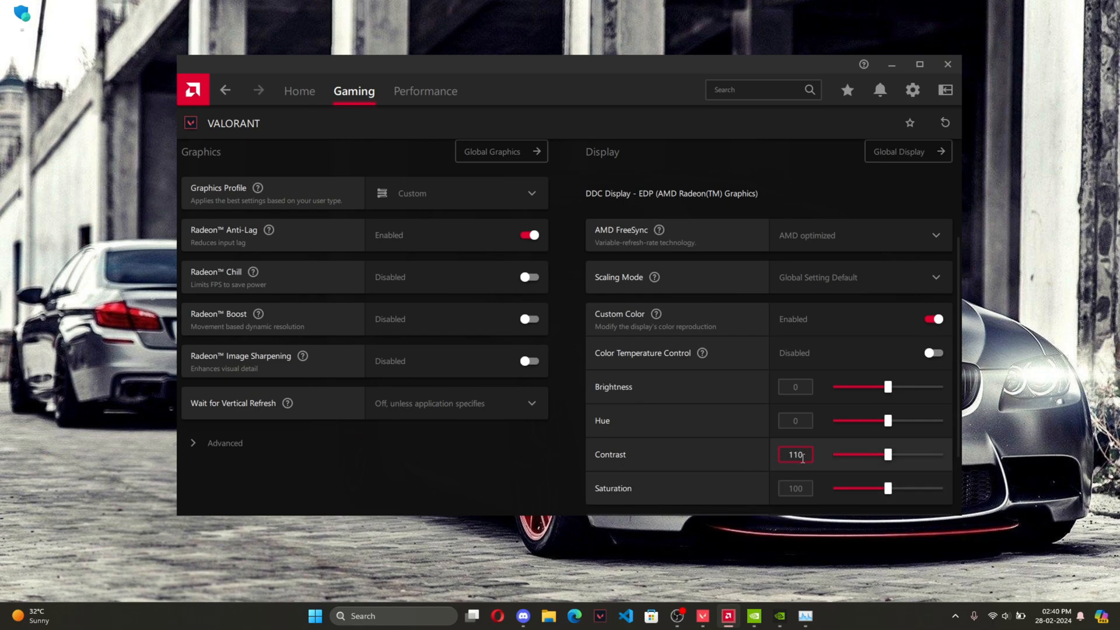
{"action": "left_click", "coordinate": [795, 488]}
{"action": "type", "text": "160"}
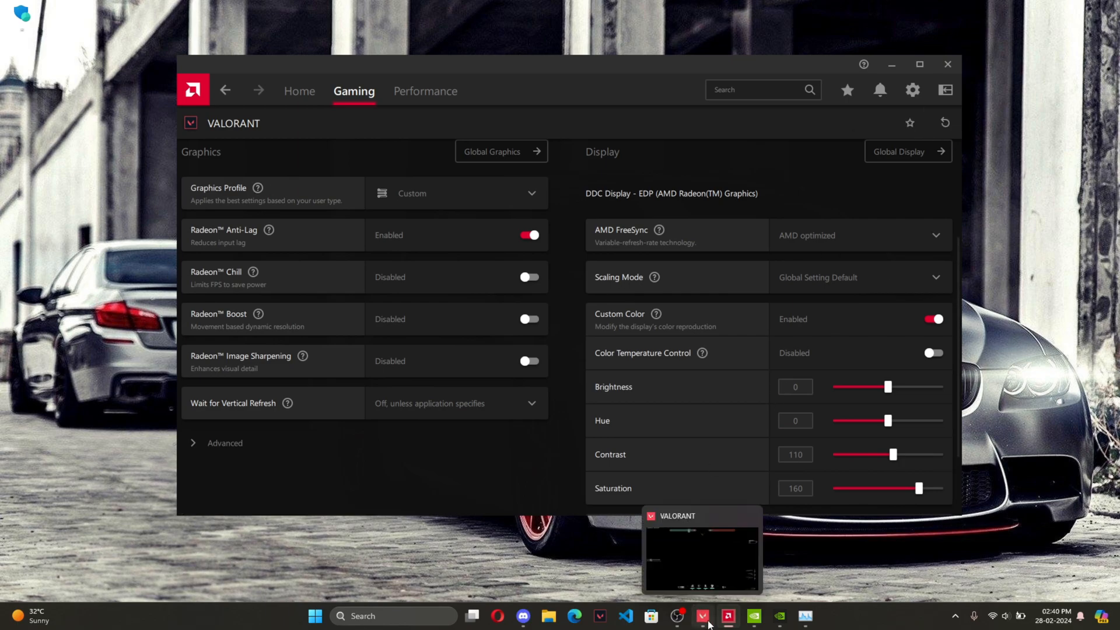
Step: Switch back to the running VALORANT game in The Range
{"action": "left_click", "coordinate": [793, 420]}
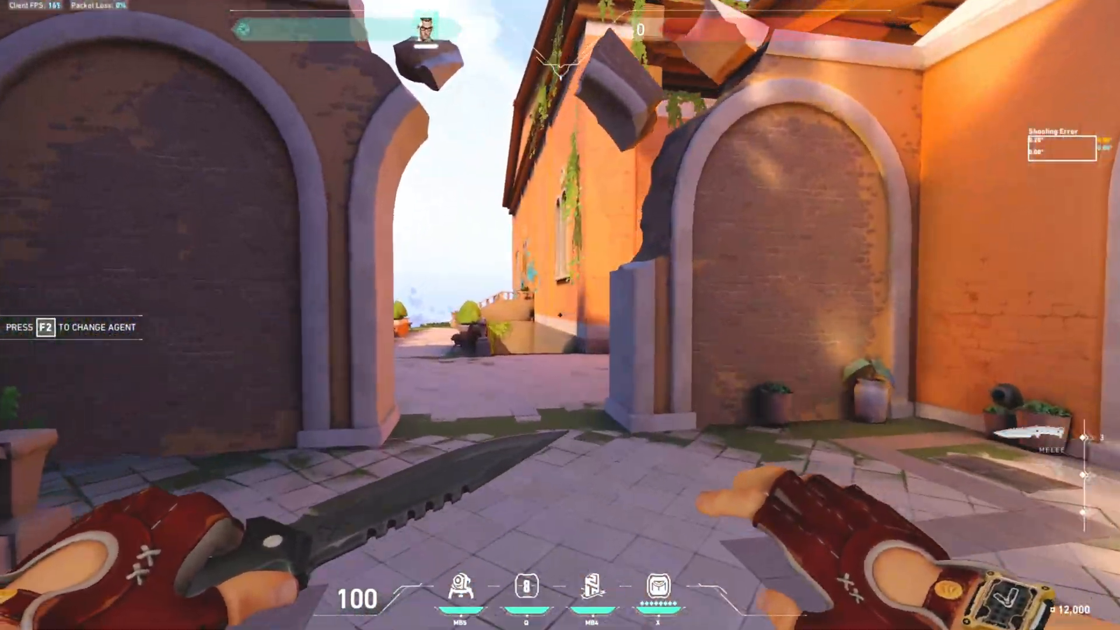
{"action": "mouse_move", "coordinate": [560, 315]}
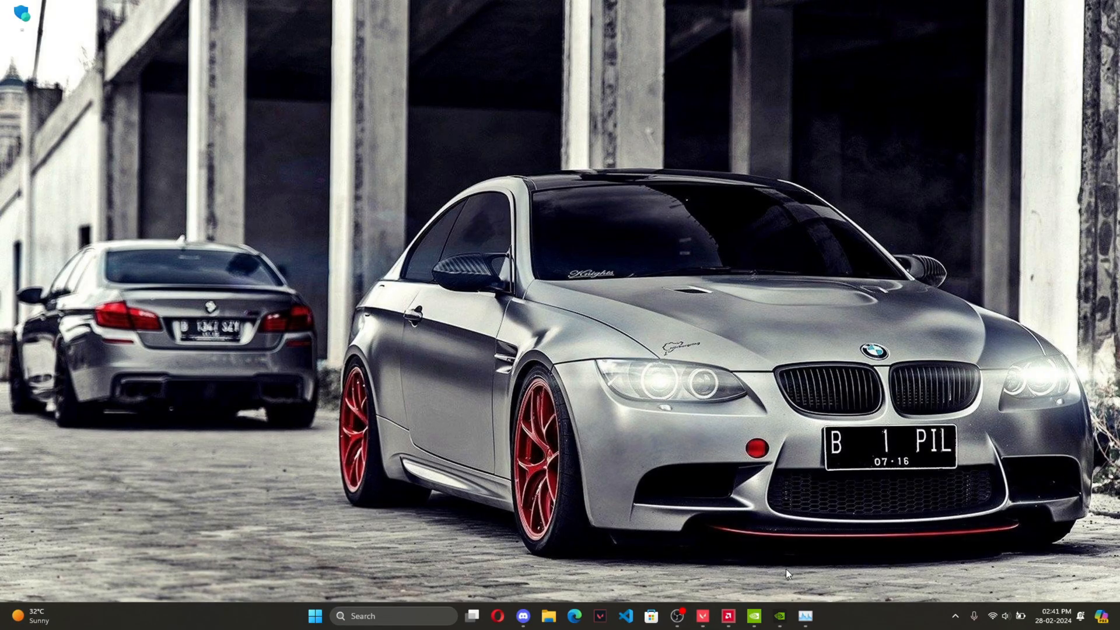
{"action": "mouse_move", "coordinate": [900, 626]}
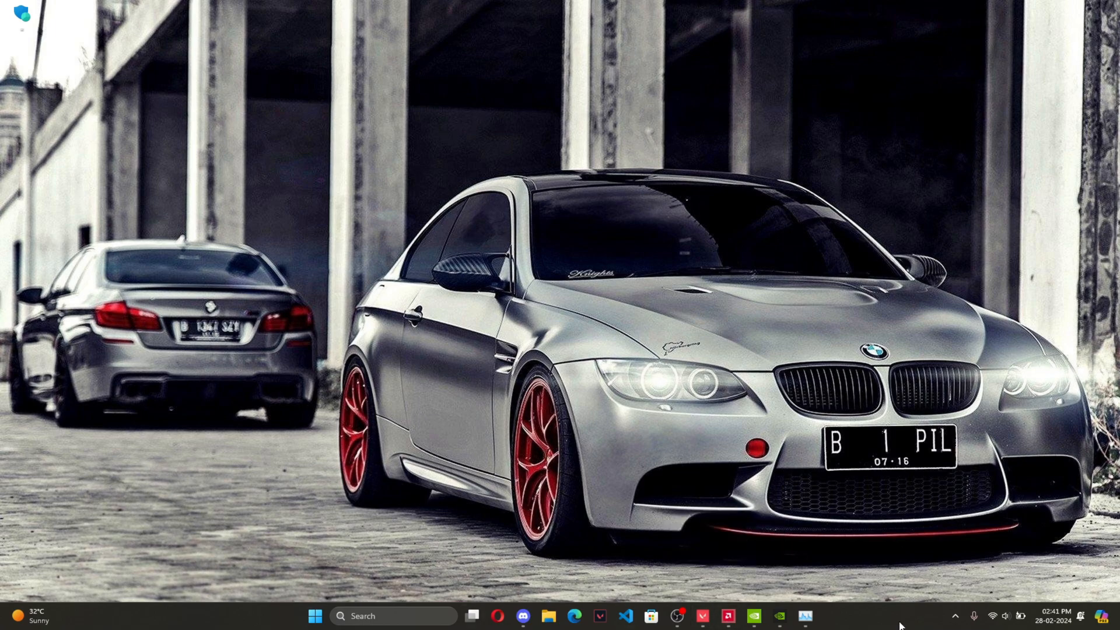
{"action": "mouse_move", "coordinate": [392, 509]}
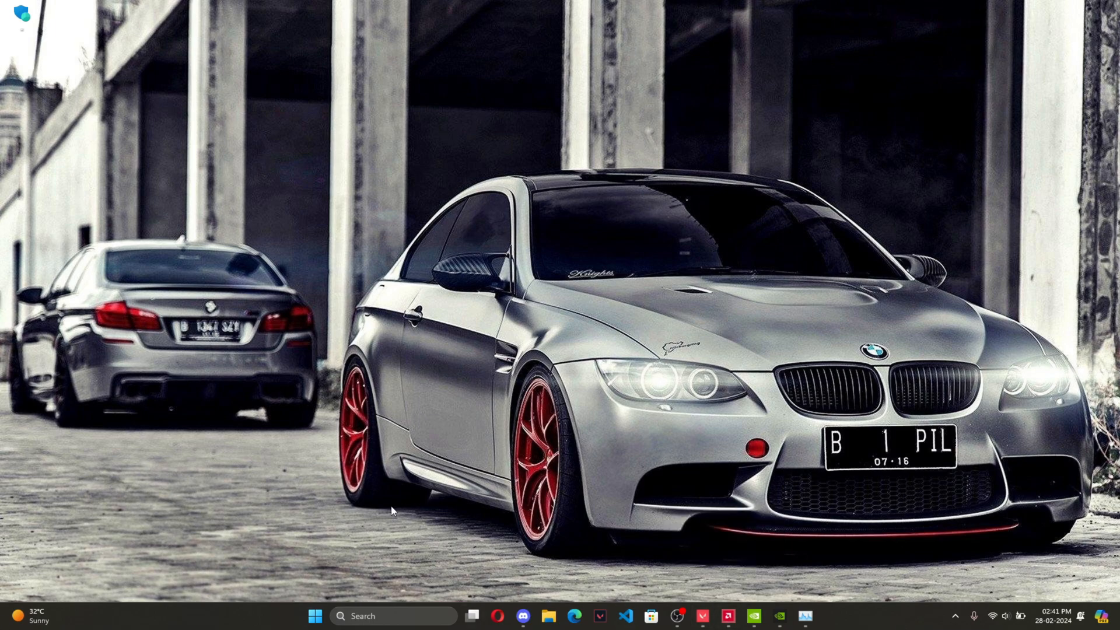
{"action": "mouse_move", "coordinate": [712, 600]}
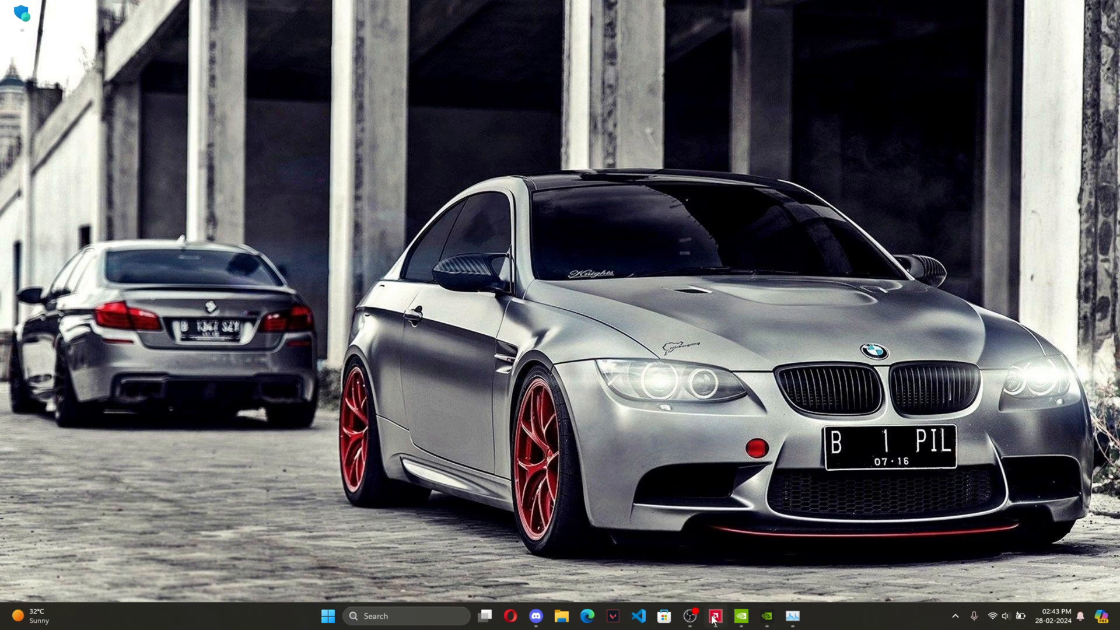
Step: Restore the AMD Software window from the taskbar on the Gaming > Games page
{"action": "left_click", "coordinate": [712, 616]}
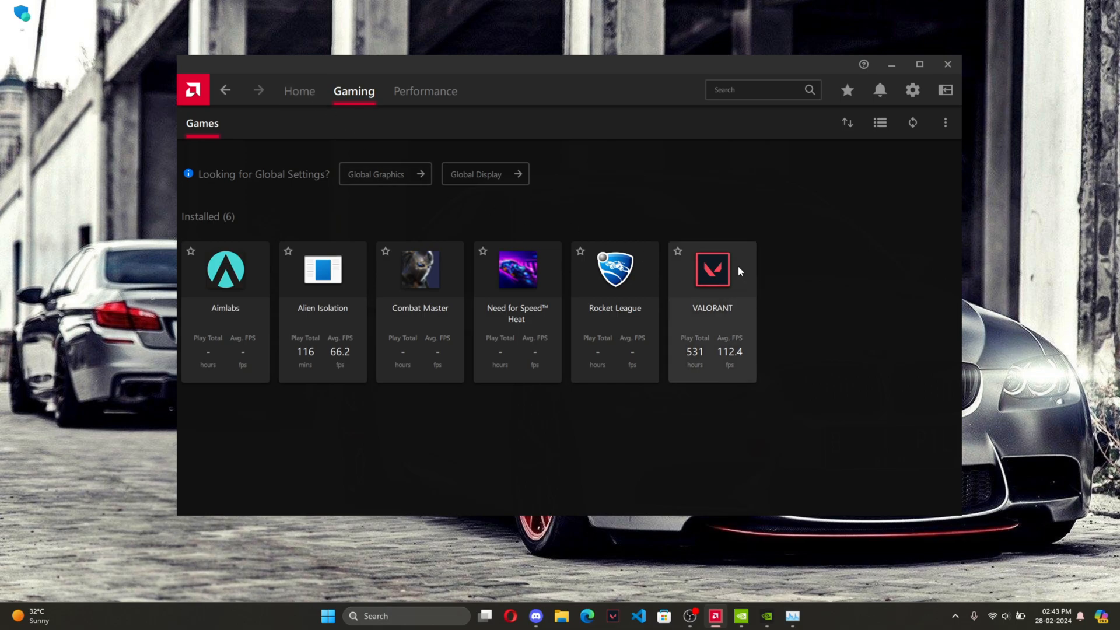
{"action": "mouse_move", "coordinate": [779, 252]}
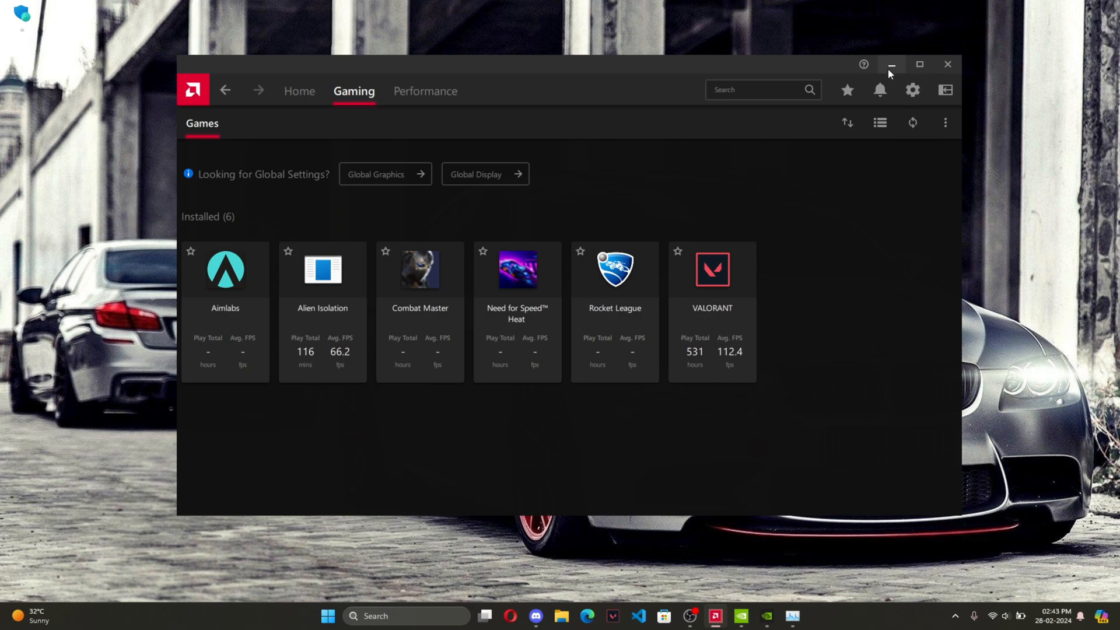
{"action": "mouse_move", "coordinate": [890, 64]}
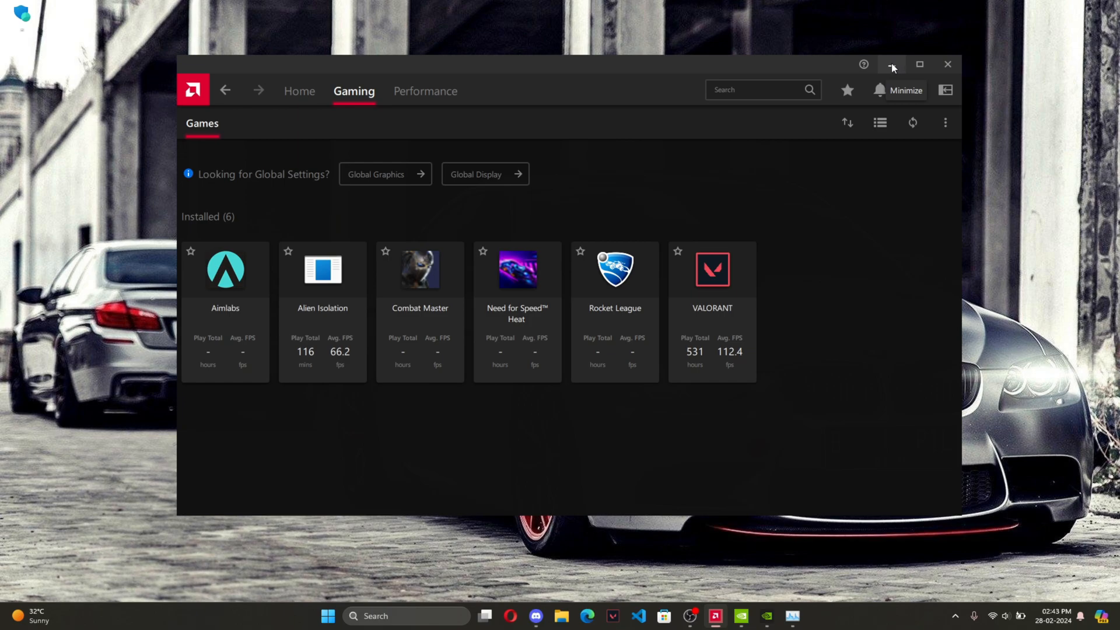